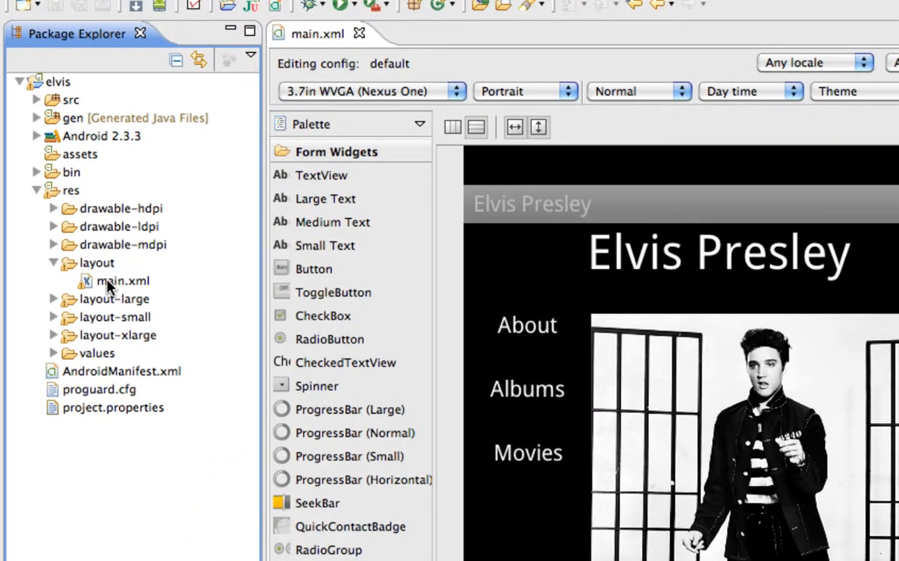
- Select the layout-large folder, then linearLayout2 holding the About, Albums and Movies buttons
{"action": "left_click", "coordinate": [115, 298]}
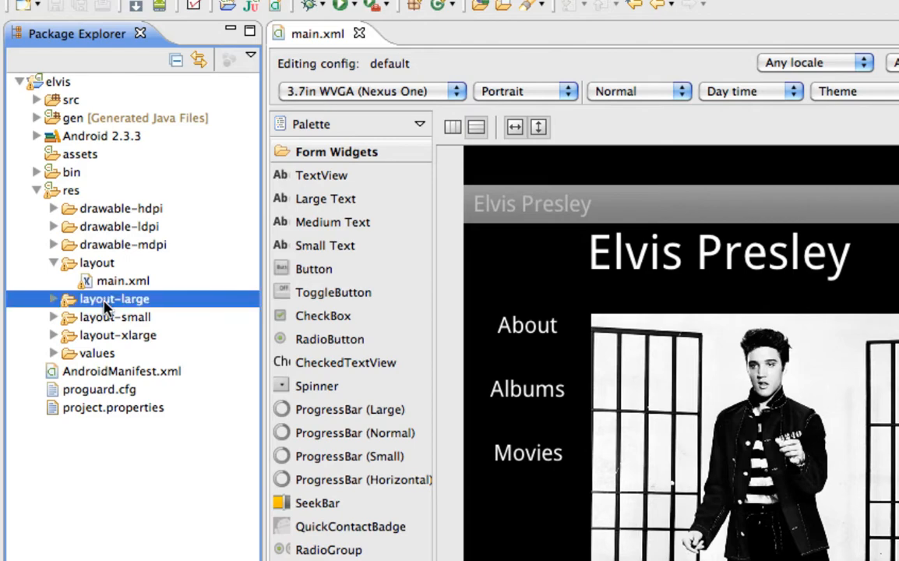
{"action": "mouse_move", "coordinate": [104, 343]}
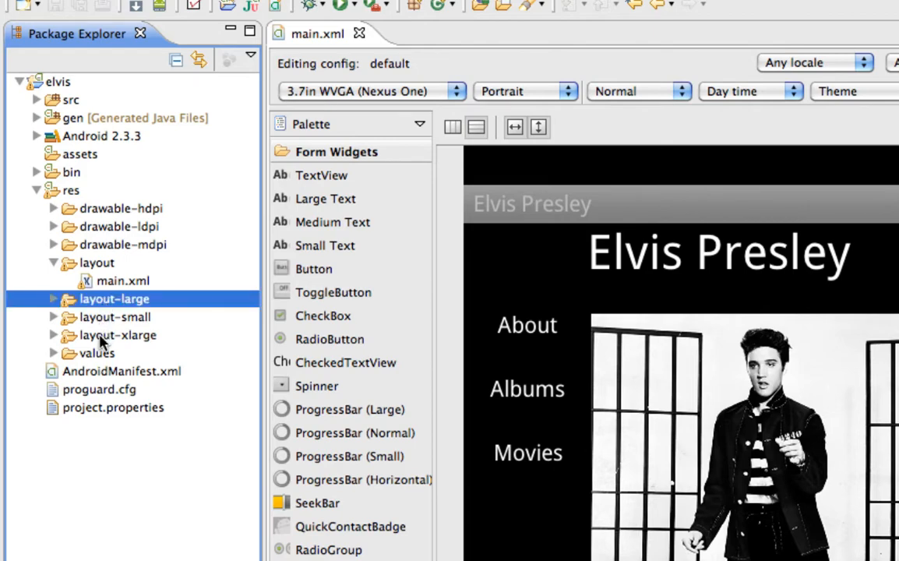
{"action": "mouse_move", "coordinate": [89, 288]}
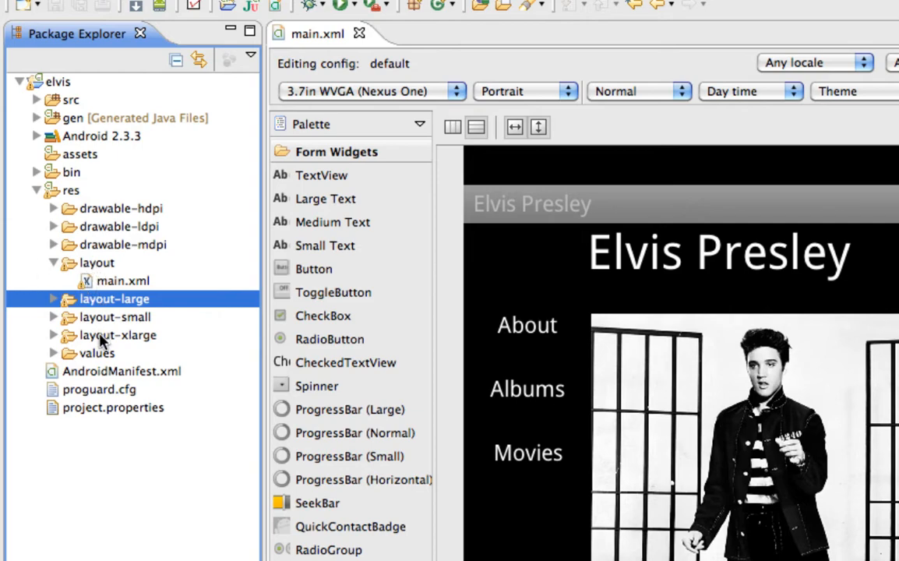
{"action": "mouse_move", "coordinate": [512, 263]}
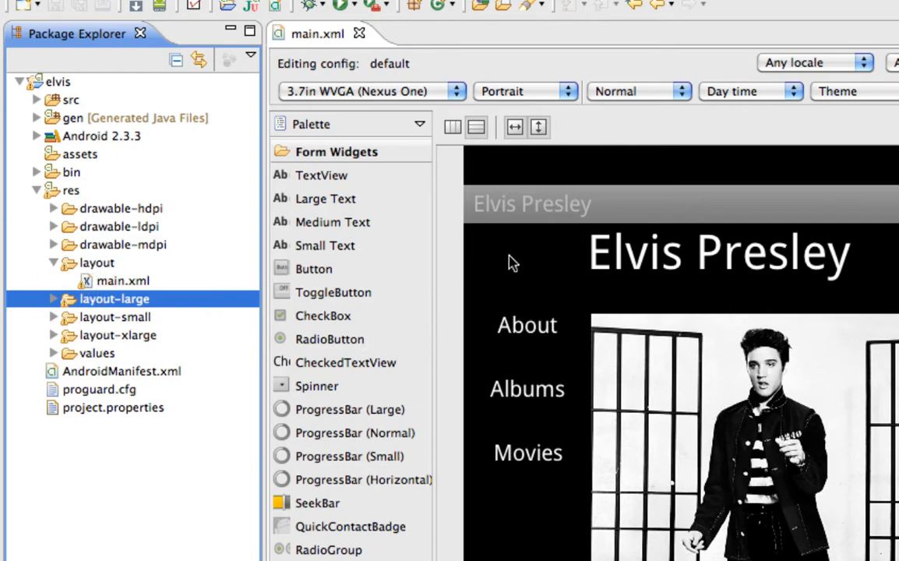
{"action": "mouse_move", "coordinate": [585, 248]}
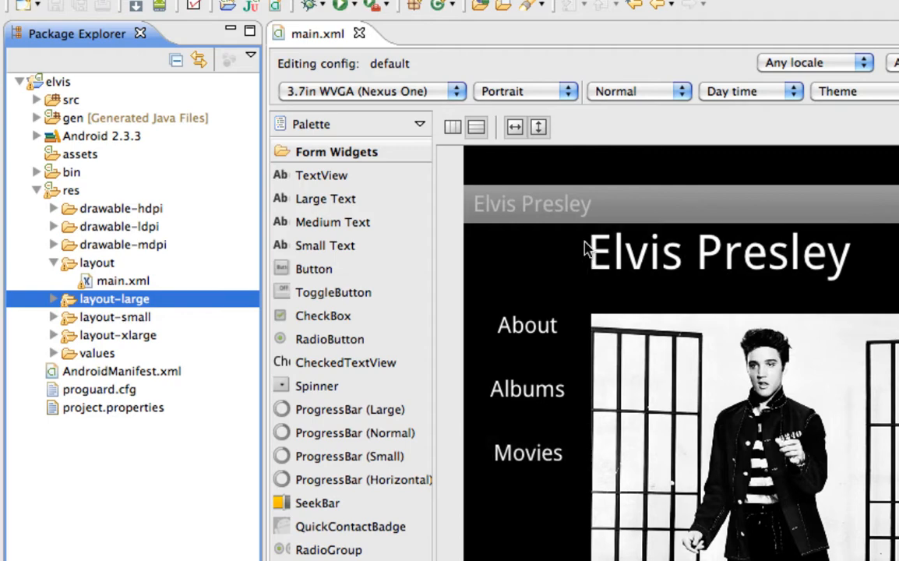
{"action": "mouse_move", "coordinate": [583, 247]}
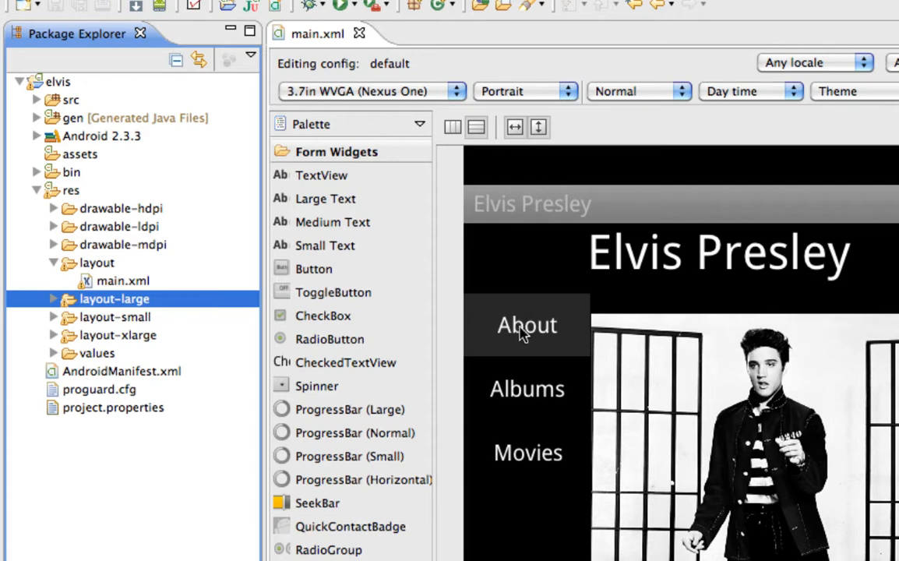
{"action": "mouse_move", "coordinate": [540, 516]}
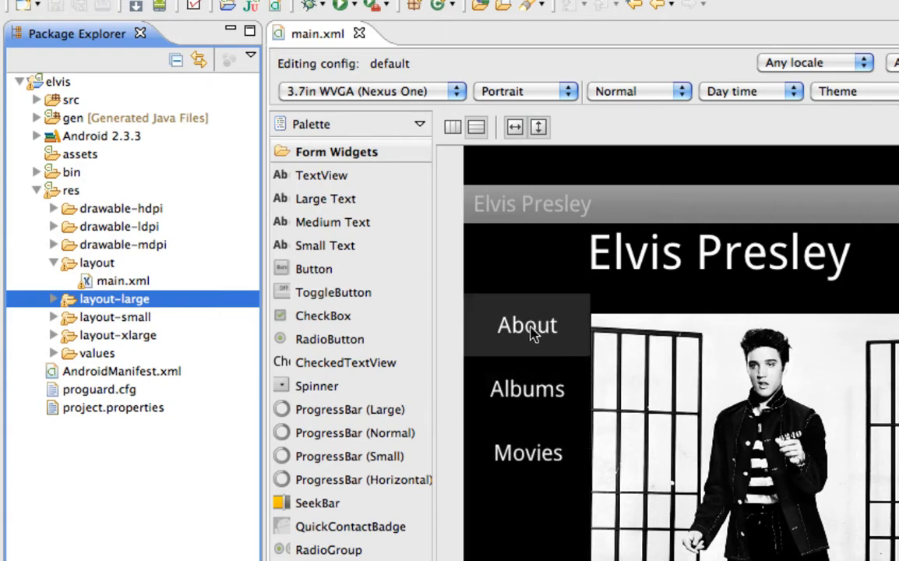
{"action": "mouse_move", "coordinate": [526, 393]}
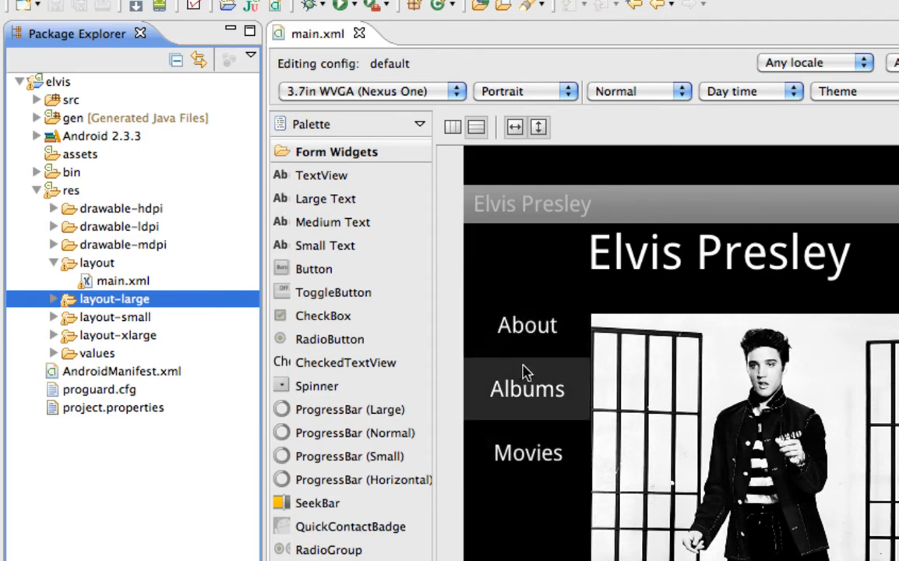
{"action": "mouse_move", "coordinate": [527, 452]}
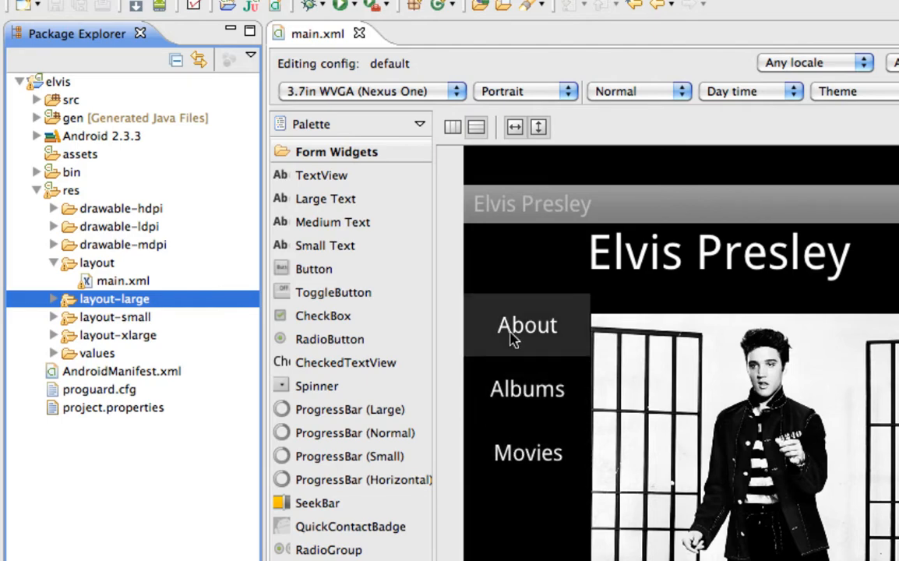
{"action": "mouse_move", "coordinate": [502, 336]}
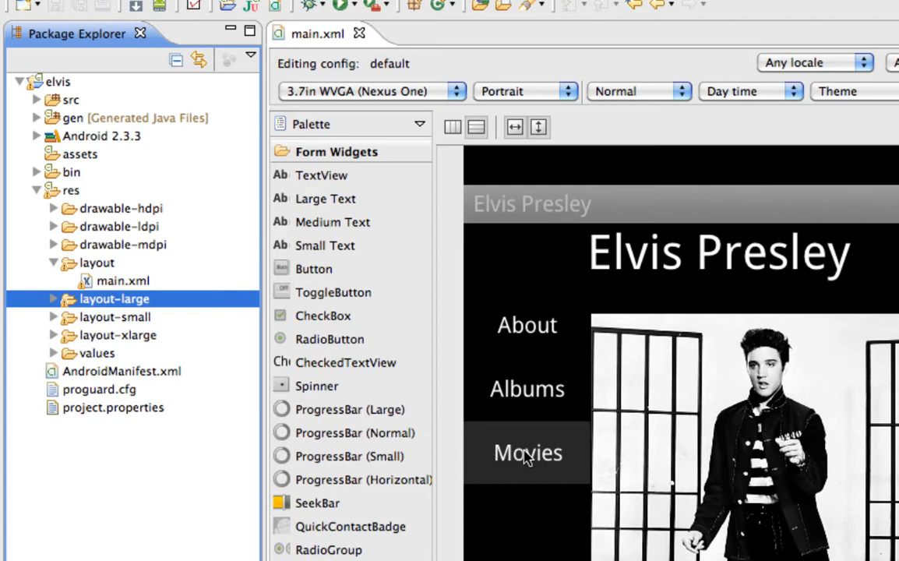
{"action": "mouse_move", "coordinate": [528, 460]}
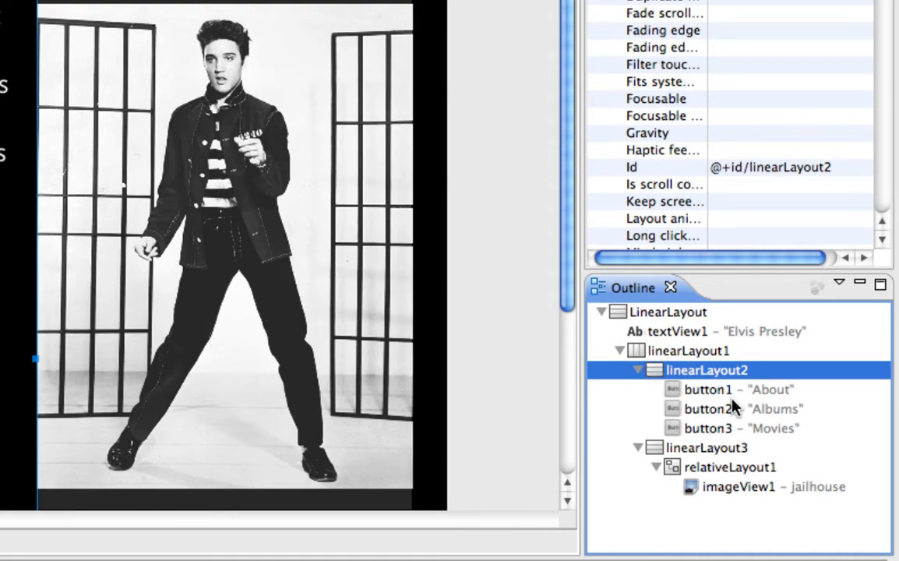
{"action": "mouse_move", "coordinate": [716, 396]}
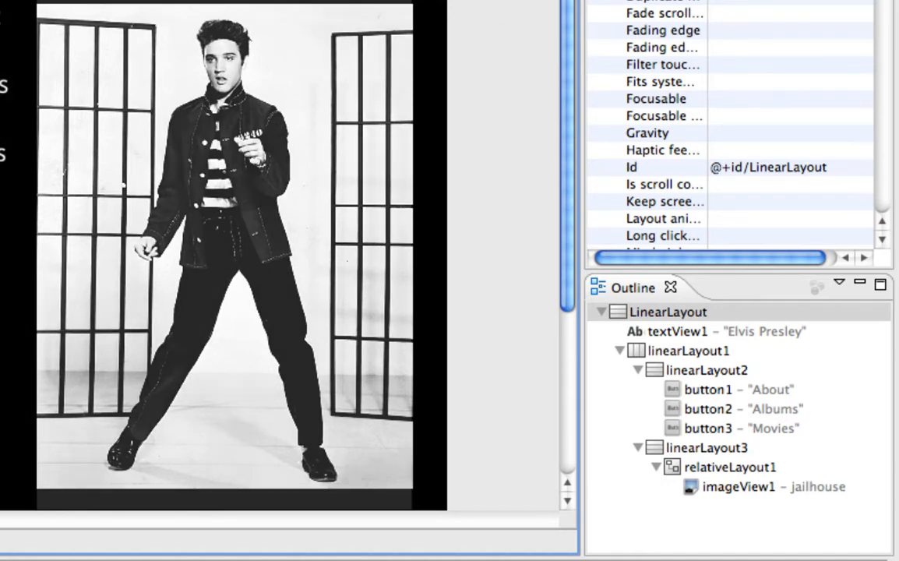
{"action": "left_click", "coordinate": [706, 370]}
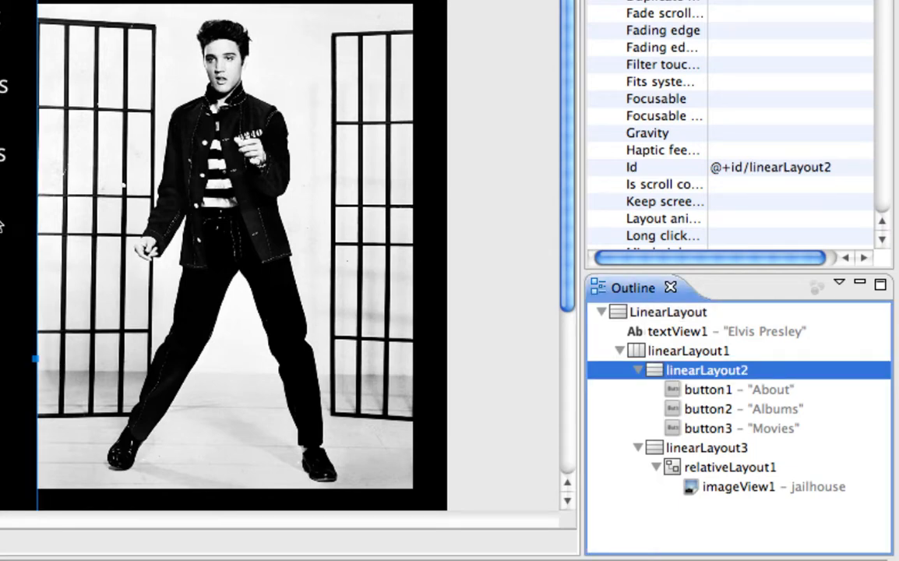
- Extract linearLayout2 via Extract Include into a new layout named nav
{"action": "right_click", "coordinate": [705, 369]}
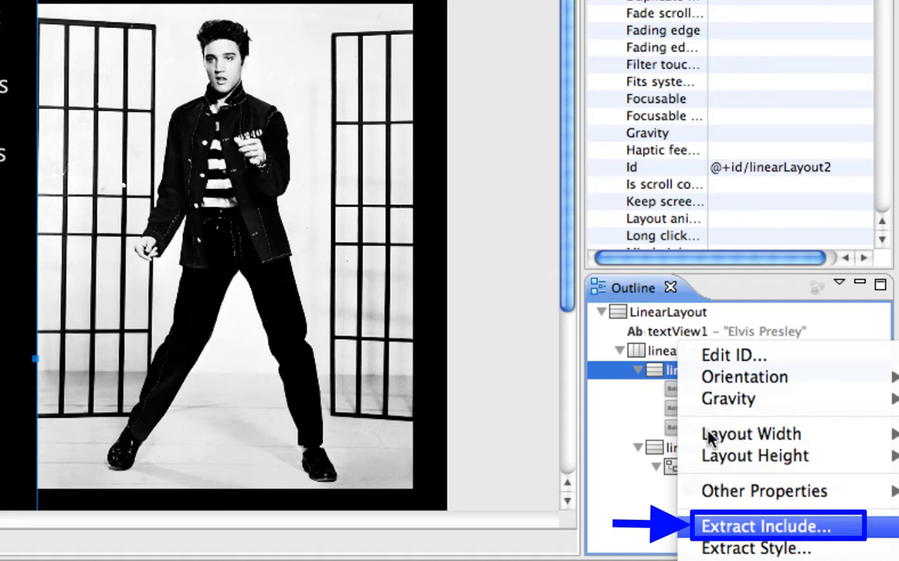
{"action": "left_click", "coordinate": [765, 526]}
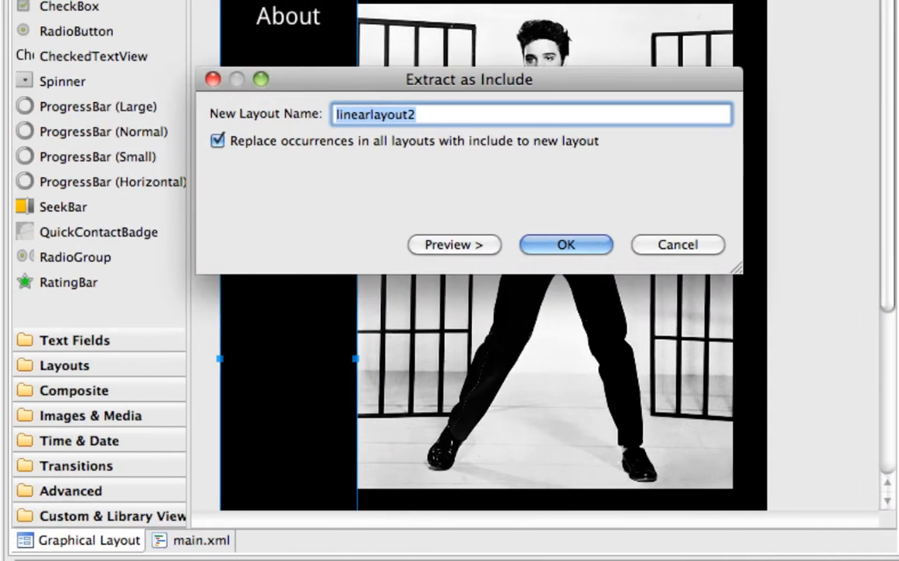
{"action": "left_click_drag", "start_coordinate": [467, 78], "coordinate": [429, 50]}
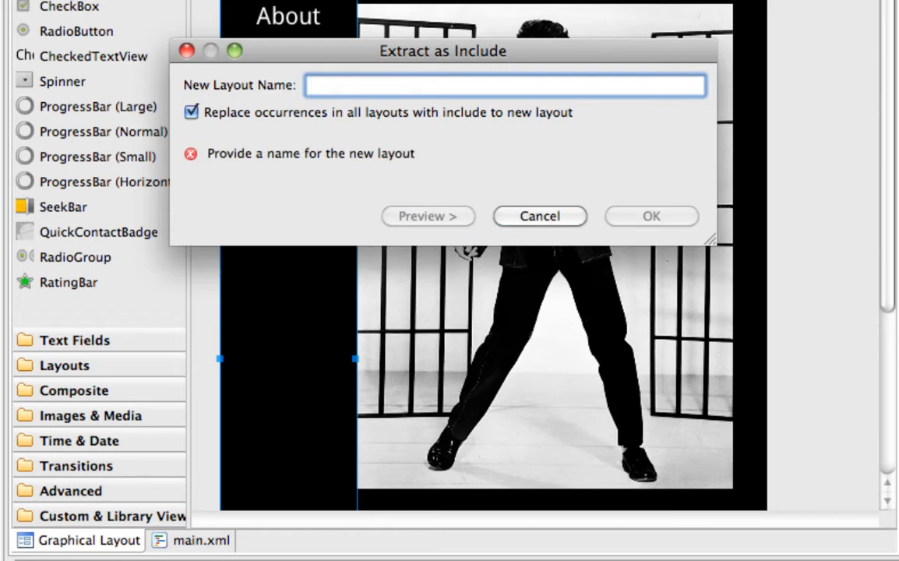
{"action": "type", "text": "nav"}
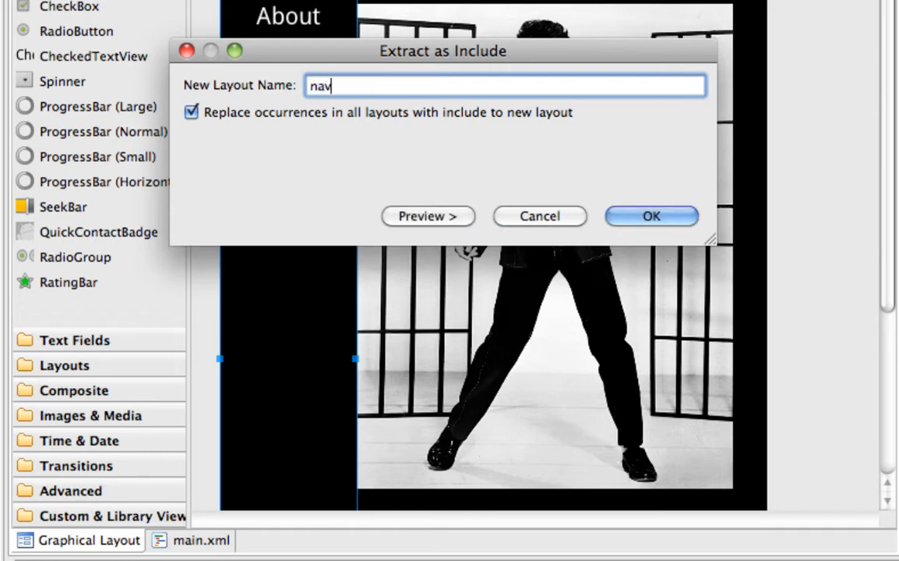
{"action": "left_click", "coordinate": [651, 216]}
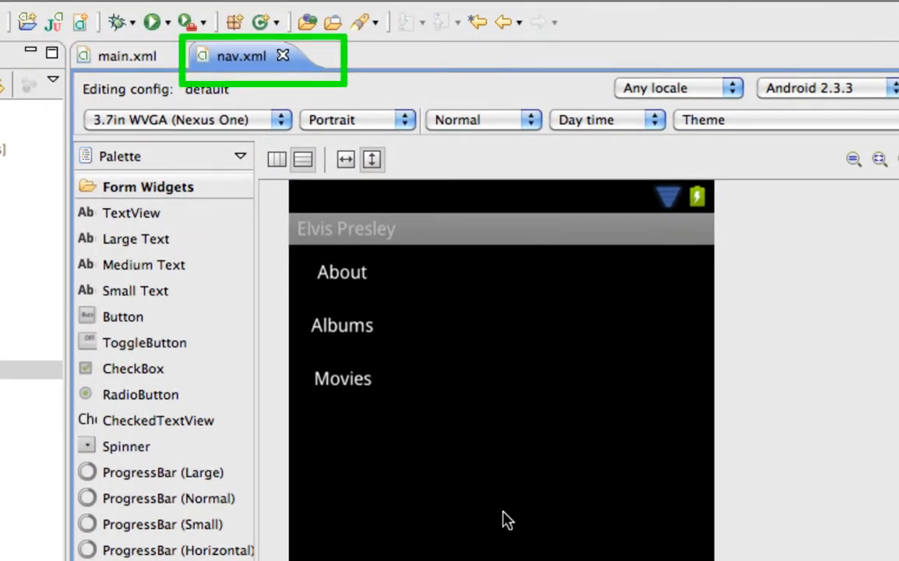
{"action": "mouse_move", "coordinate": [242, 56]}
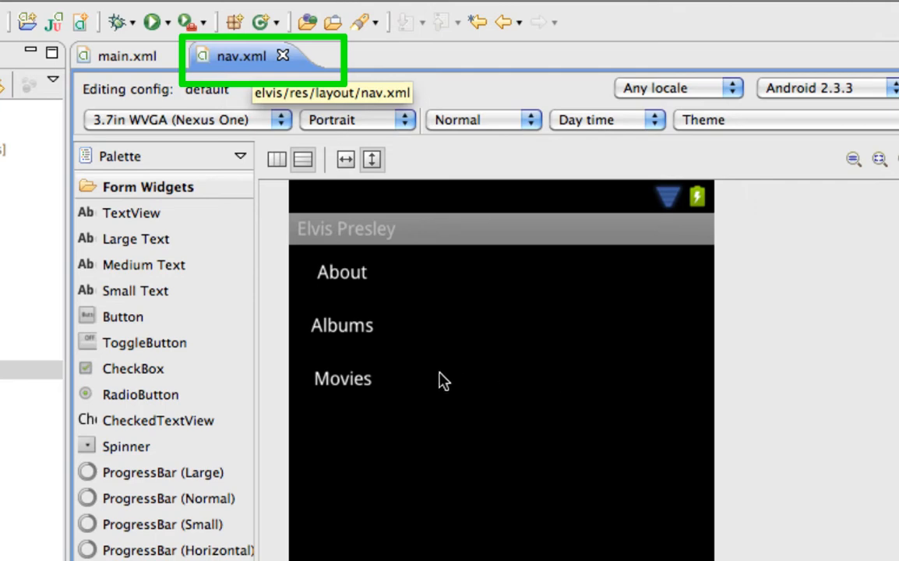
{"action": "mouse_move", "coordinate": [194, 63]}
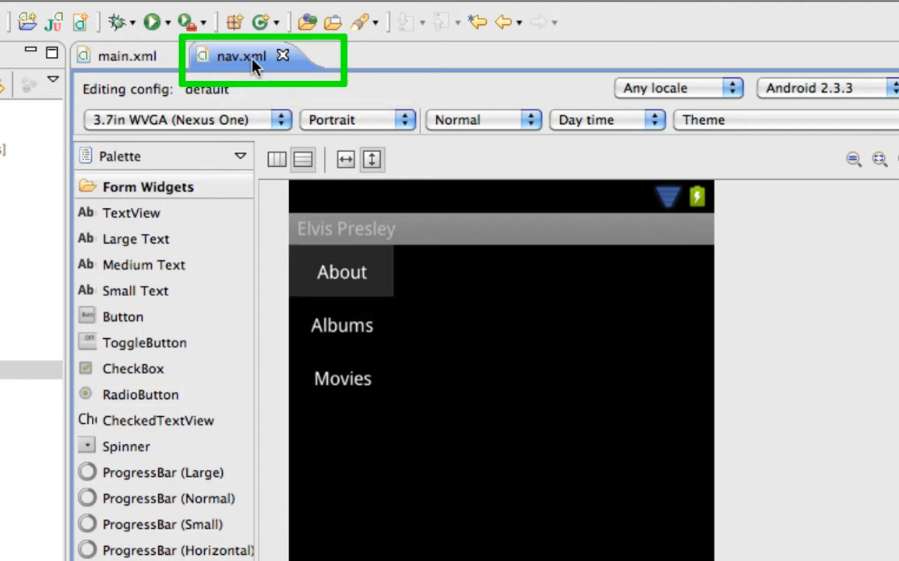
- Bring nav.xml, containing only the About, Albums and Movies buttons, into view
{"action": "left_click", "coordinate": [342, 377]}
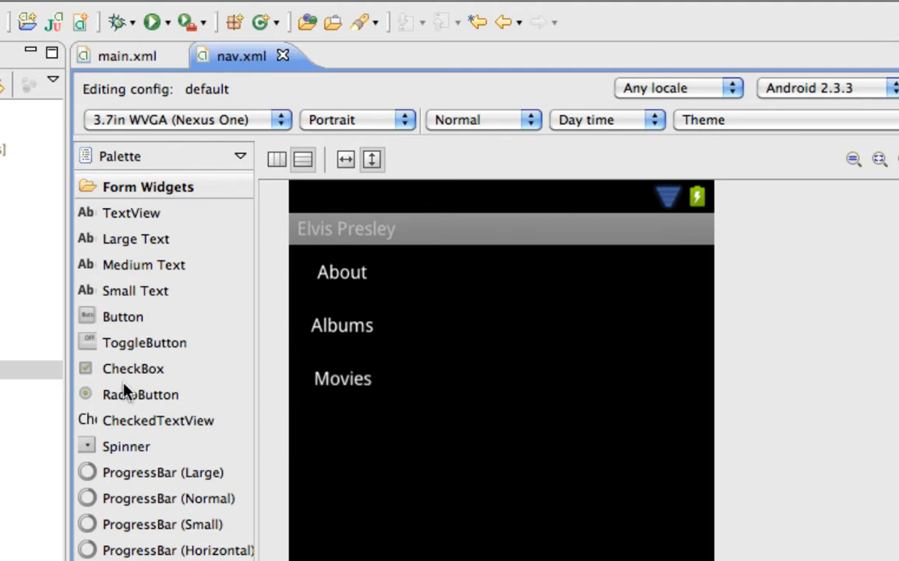
{"action": "mouse_move", "coordinate": [327, 259]}
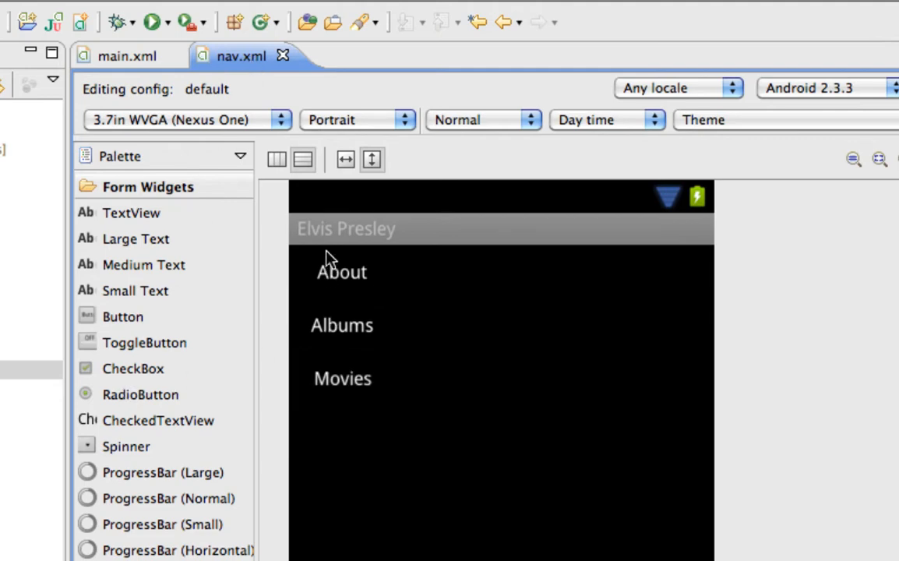
{"action": "mouse_move", "coordinate": [325, 395]}
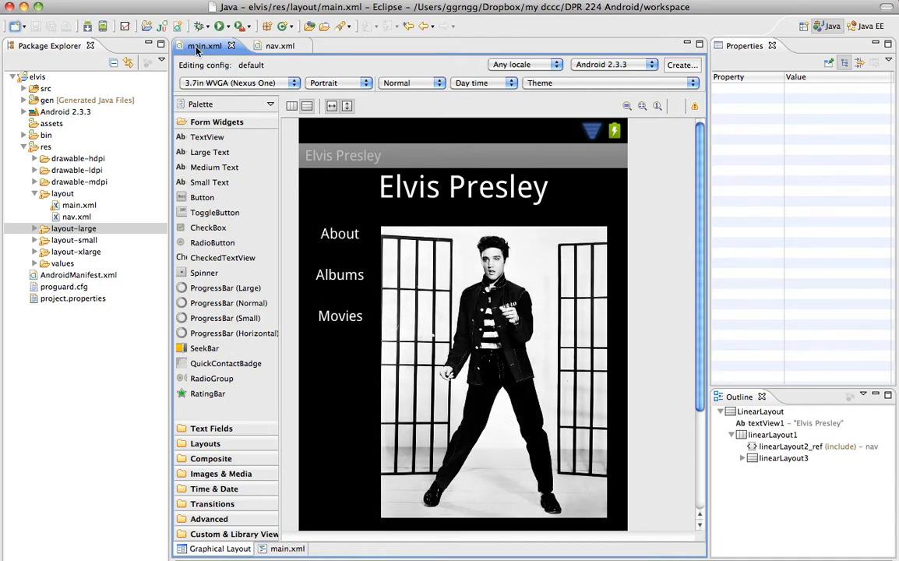
{"action": "mouse_move", "coordinate": [292, 172]}
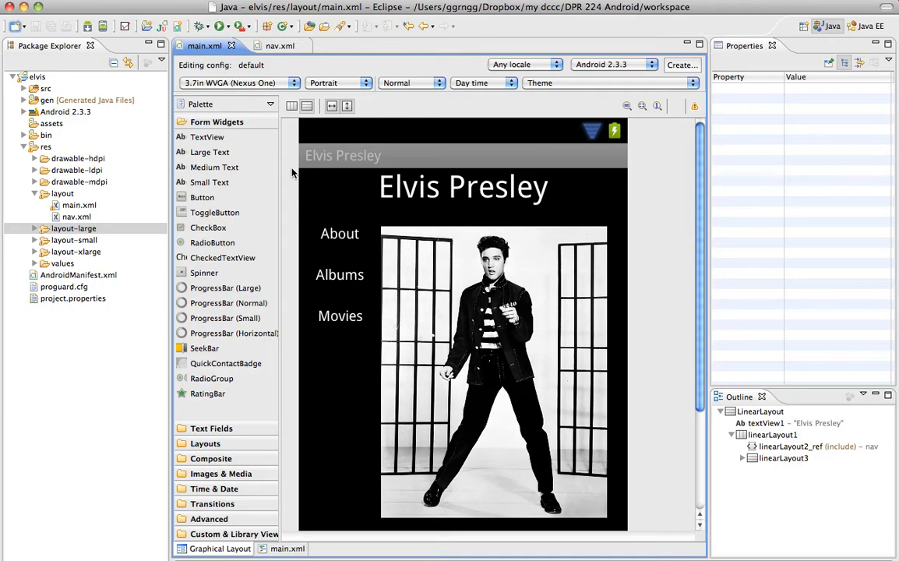
{"action": "mouse_move", "coordinate": [376, 384]}
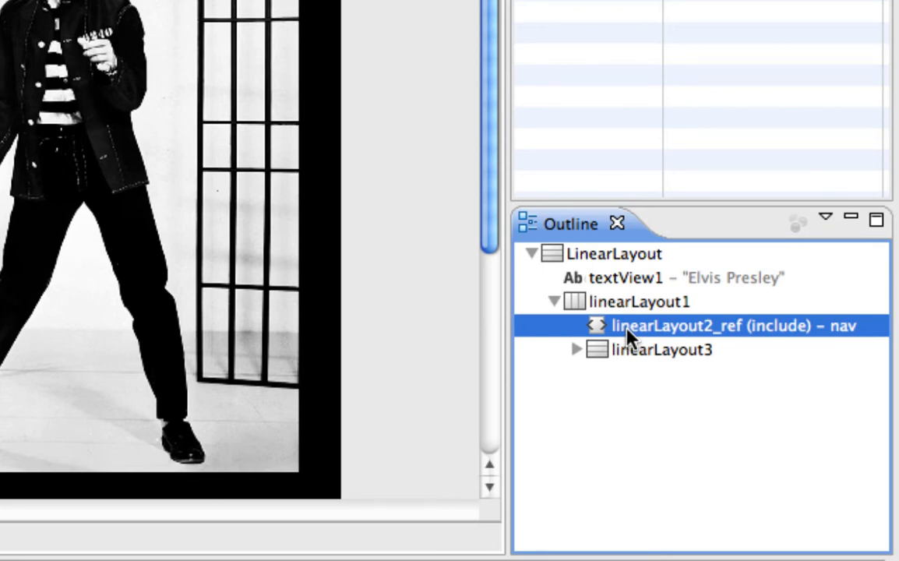
{"action": "mouse_move", "coordinate": [718, 331]}
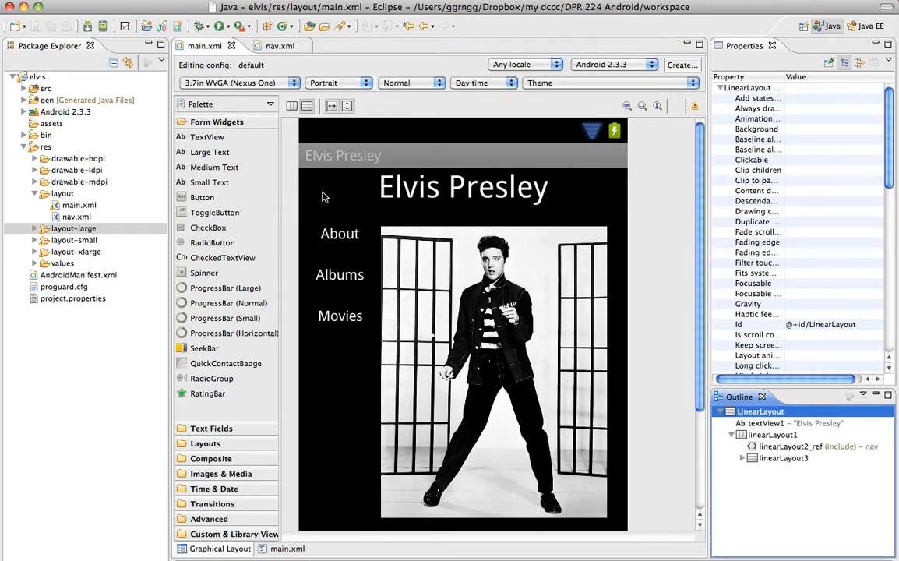
{"action": "mouse_move", "coordinate": [508, 199]}
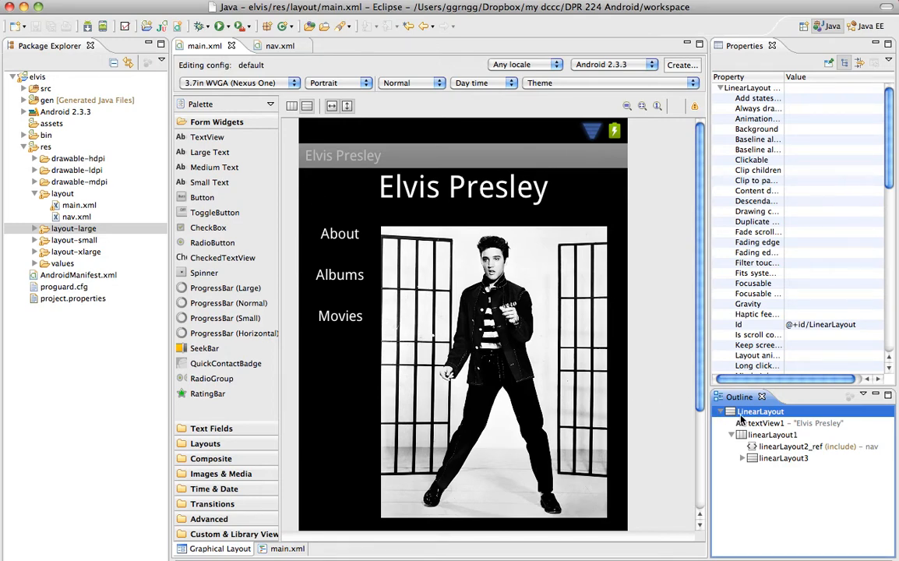
{"action": "right_click", "coordinate": [759, 411]}
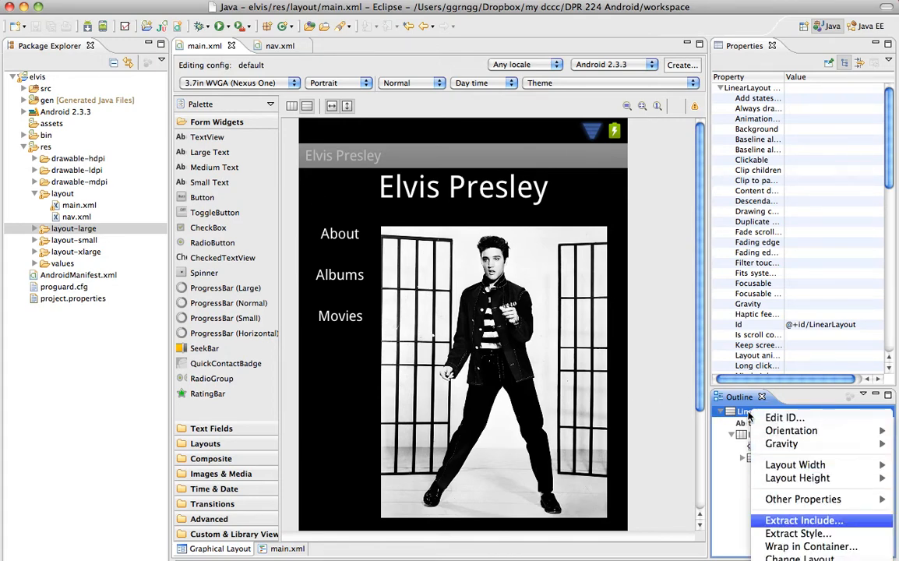
{"action": "left_click", "coordinate": [803, 519]}
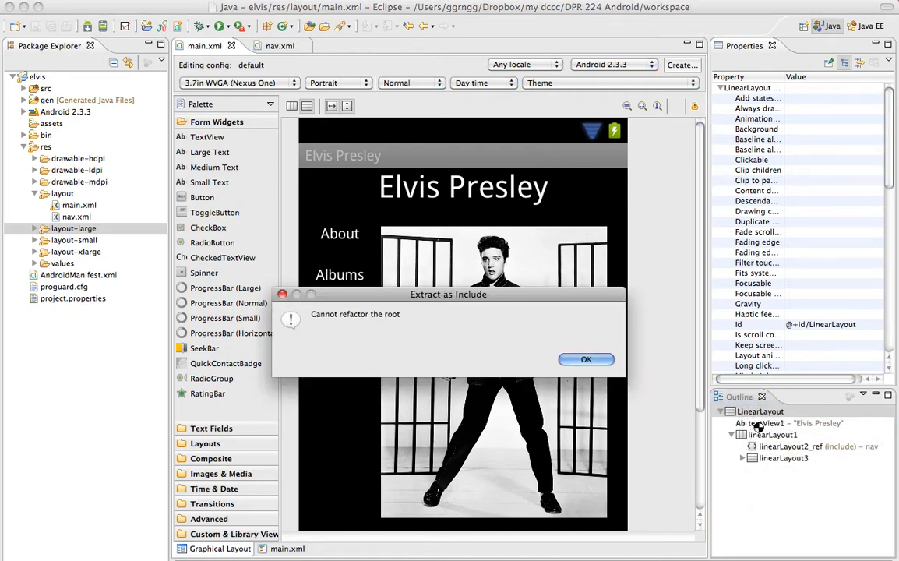
{"action": "mouse_move", "coordinate": [759, 426]}
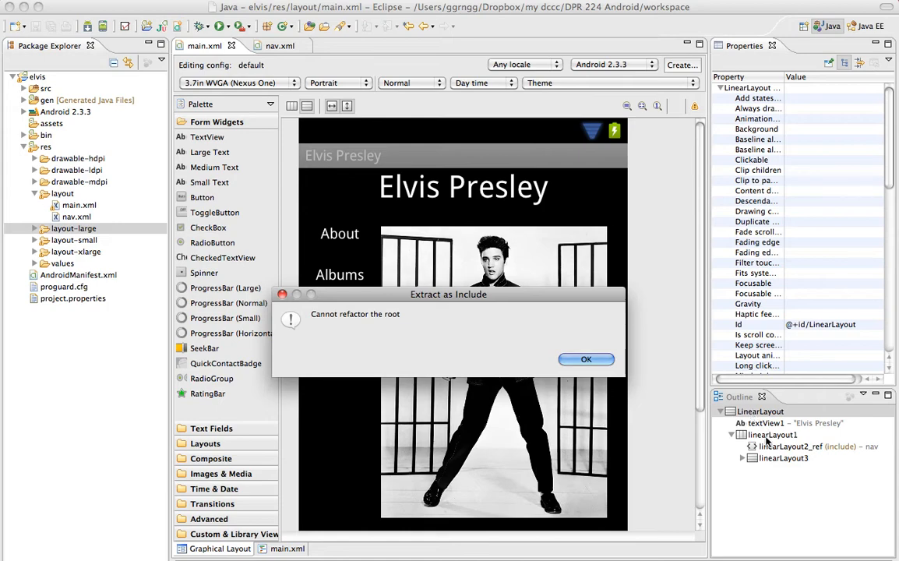
{"action": "mouse_move", "coordinate": [776, 524]}
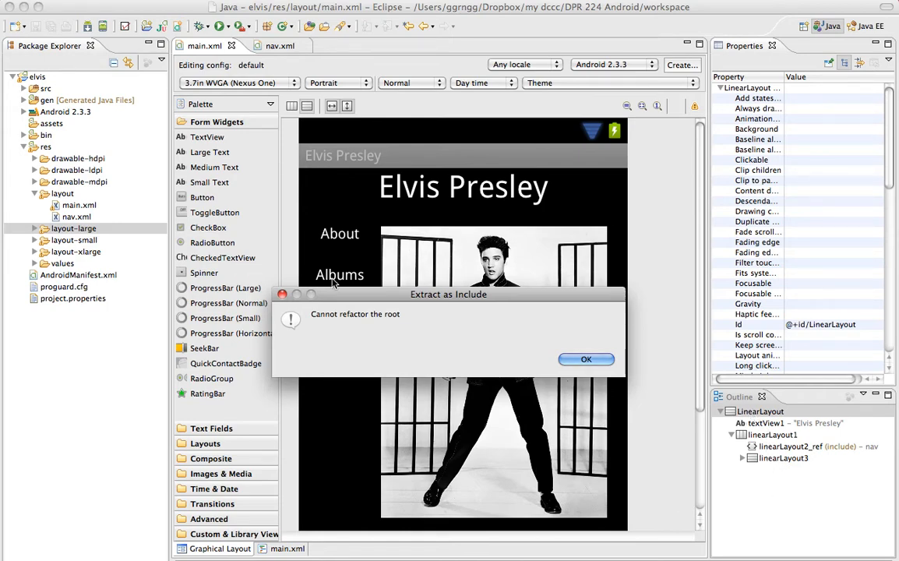
{"action": "left_click", "coordinate": [586, 359]}
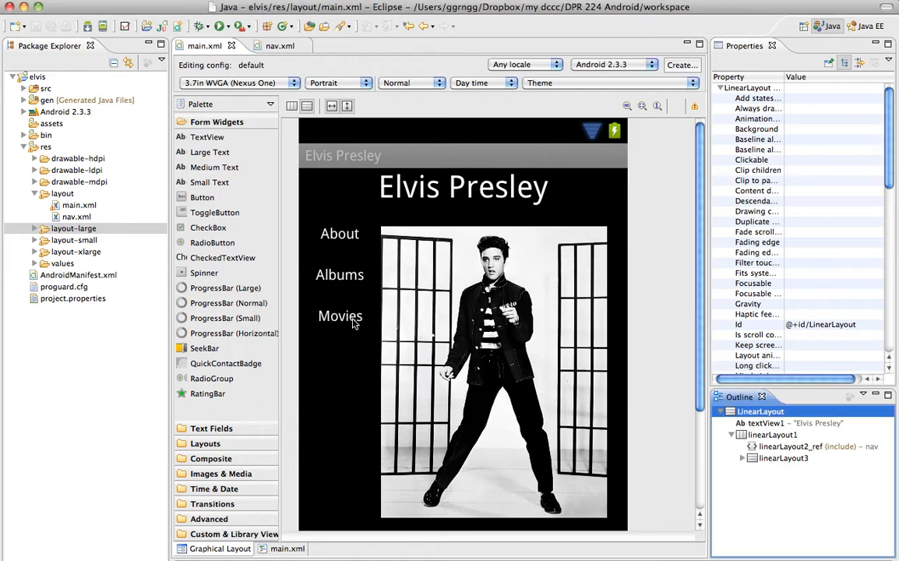
{"action": "mouse_move", "coordinate": [569, 362]}
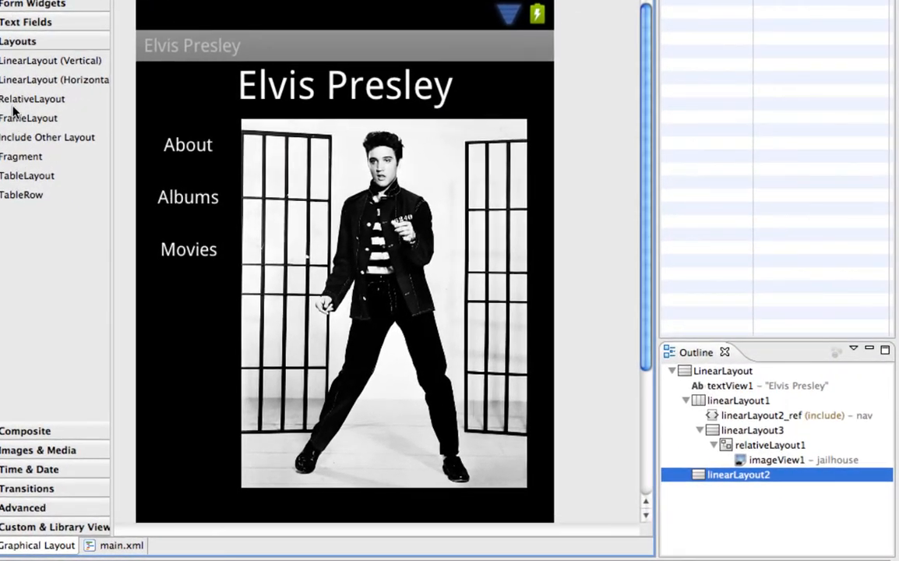
- Move the Elvis Presley heading into a new vertical layout at the top
{"action": "left_click", "coordinate": [345, 85]}
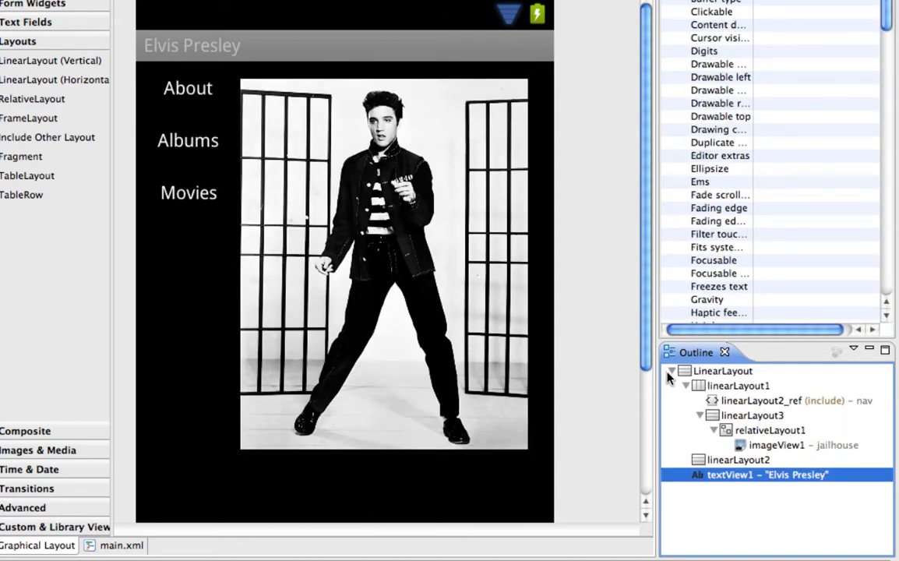
{"action": "mouse_move", "coordinate": [736, 389]}
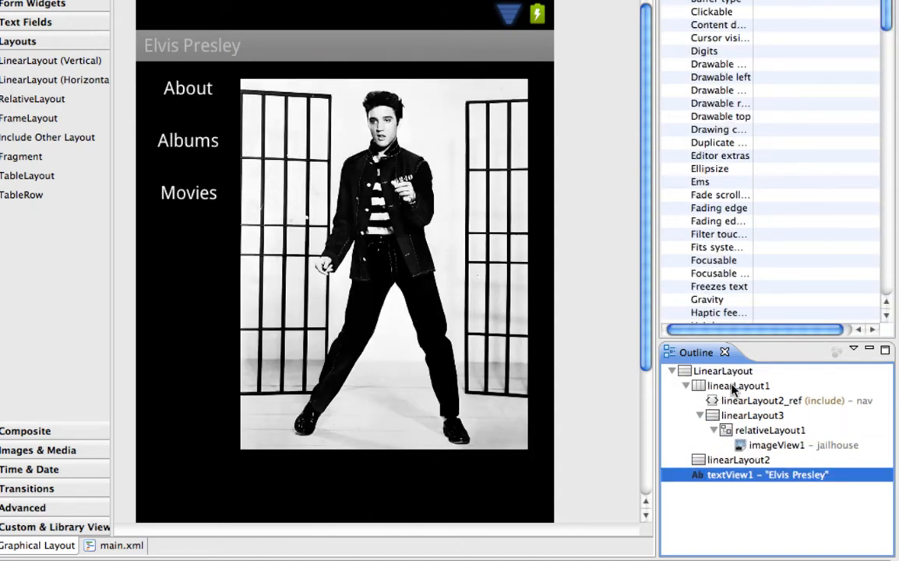
{"action": "left_click", "coordinate": [737, 459]}
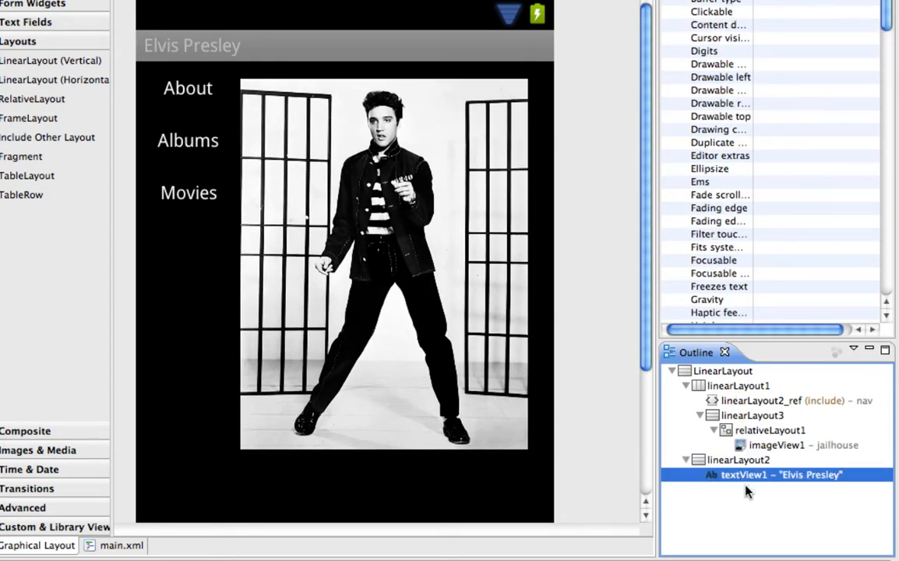
{"action": "left_click", "coordinate": [738, 459]}
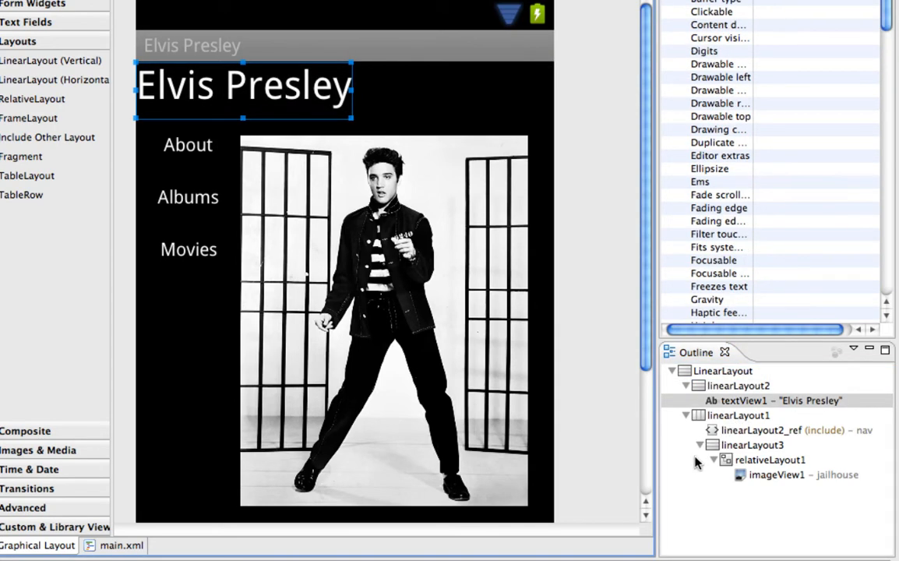
- Extract the heading's linearLayout2 via Extract Include into a layout named title
{"action": "left_click", "coordinate": [737, 386]}
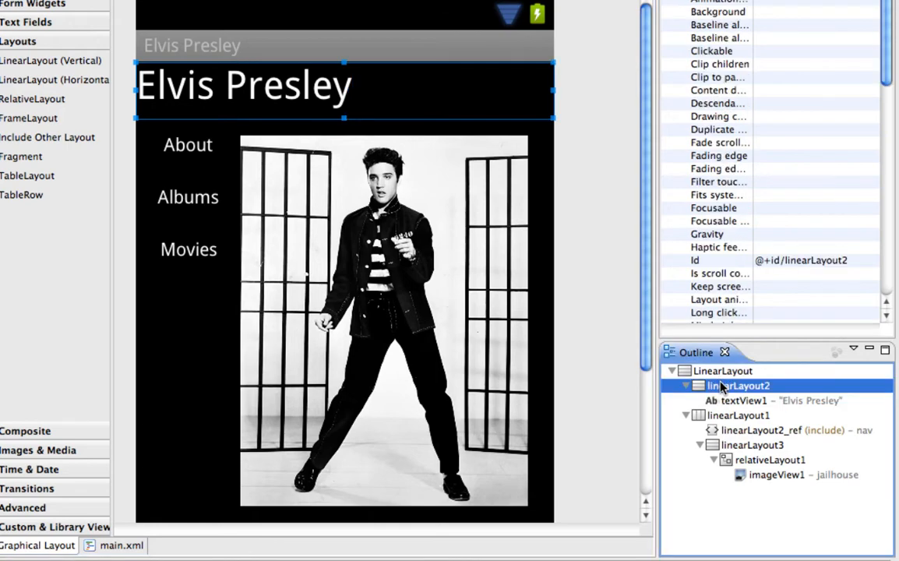
{"action": "right_click", "coordinate": [736, 385]}
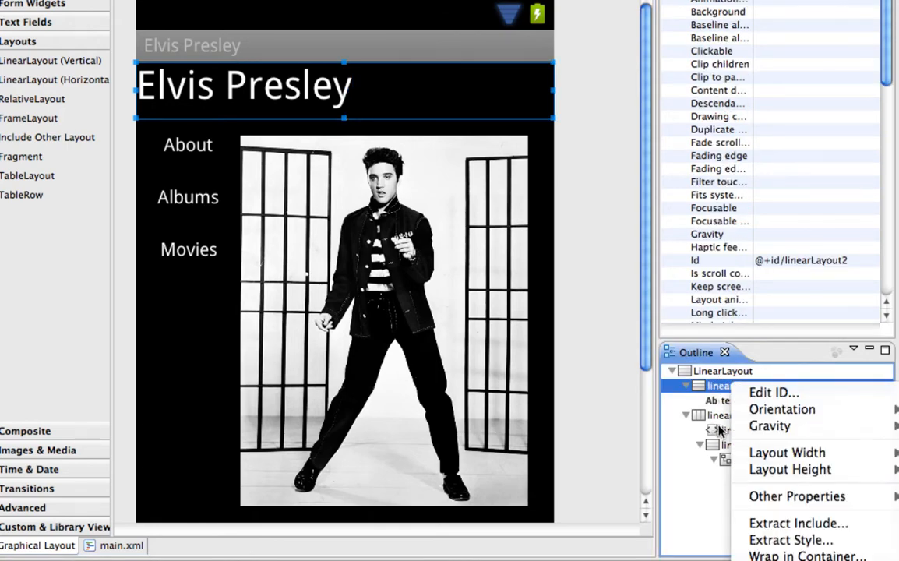
{"action": "mouse_move", "coordinate": [797, 523]}
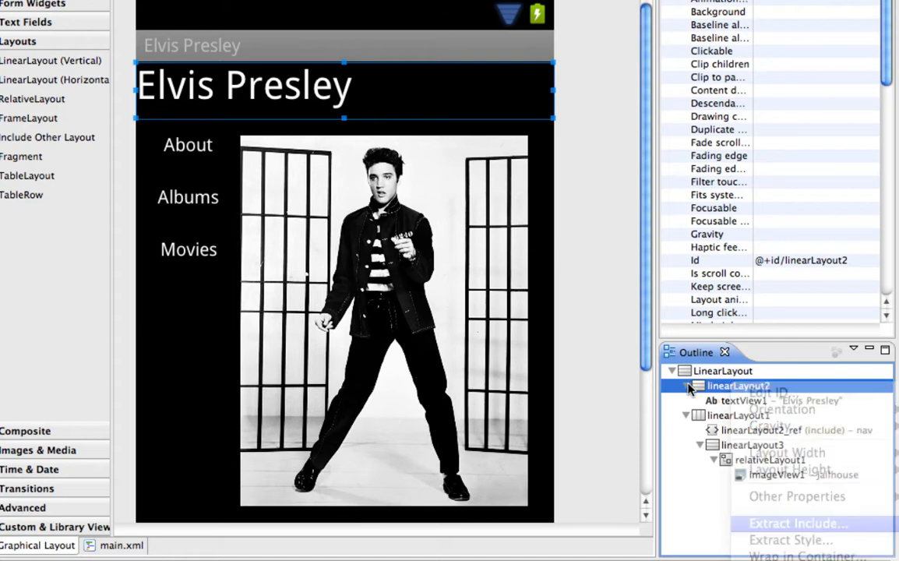
{"action": "left_click", "coordinate": [795, 522]}
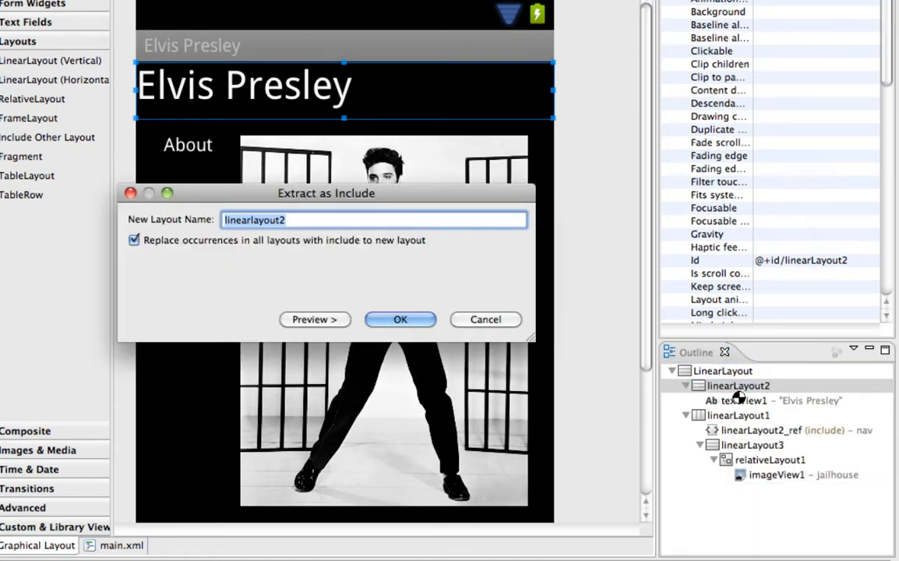
{"action": "type", "text": "title"}
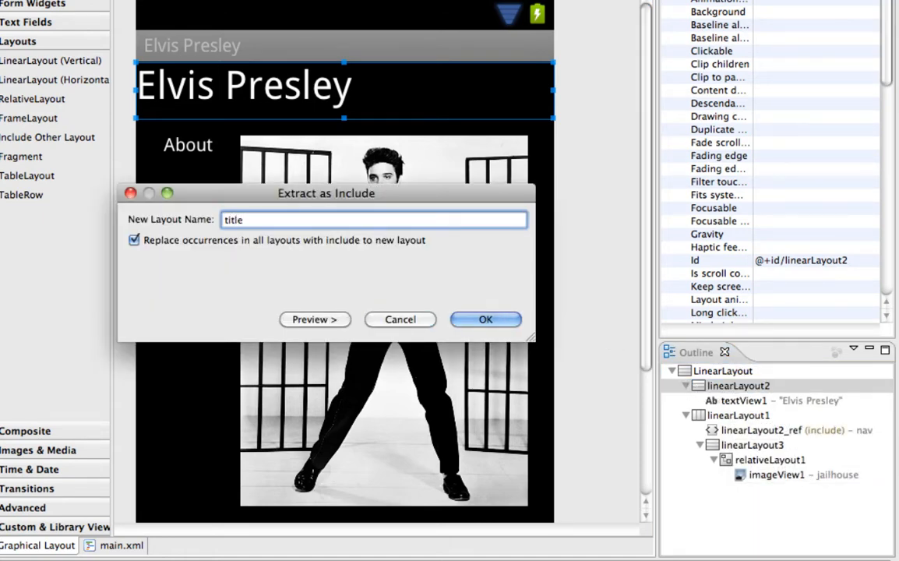
{"action": "left_click", "coordinate": [486, 320]}
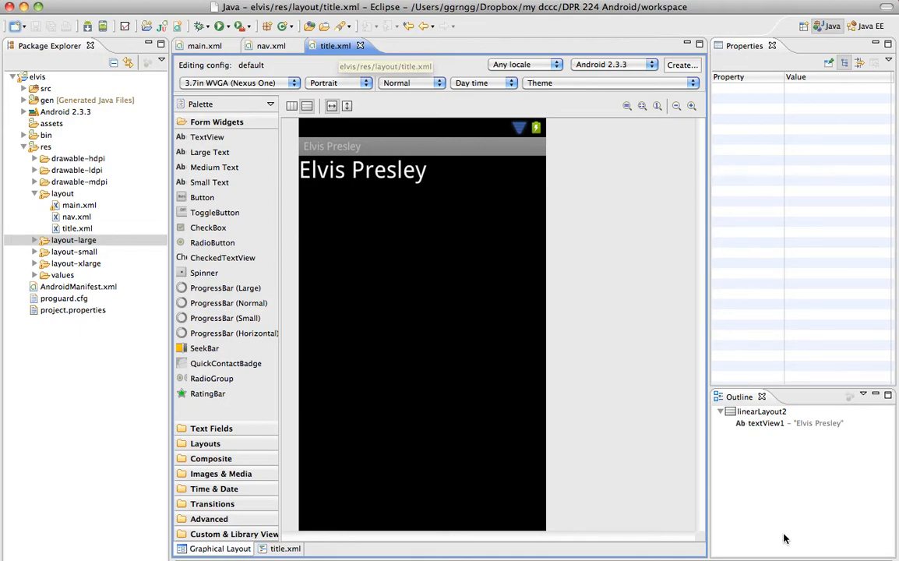
- Review title.xml's XML source and design, then select the title include in main.xml
{"action": "left_click", "coordinate": [285, 548]}
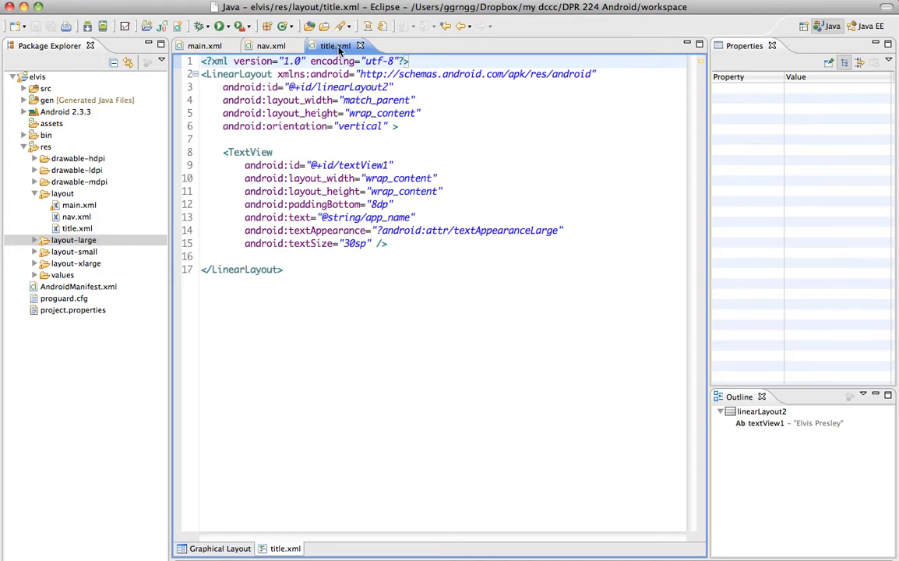
{"action": "left_click", "coordinate": [219, 548]}
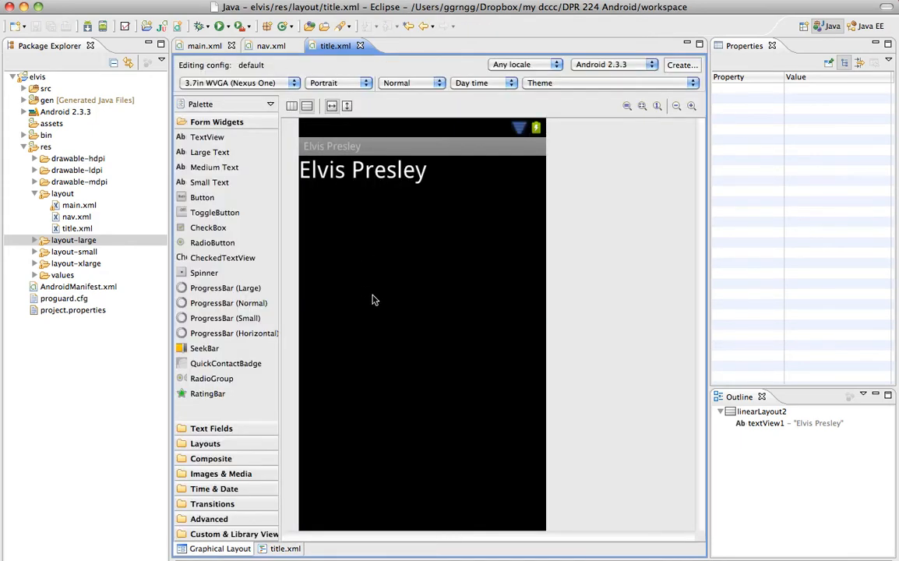
{"action": "left_click", "coordinate": [203, 45]}
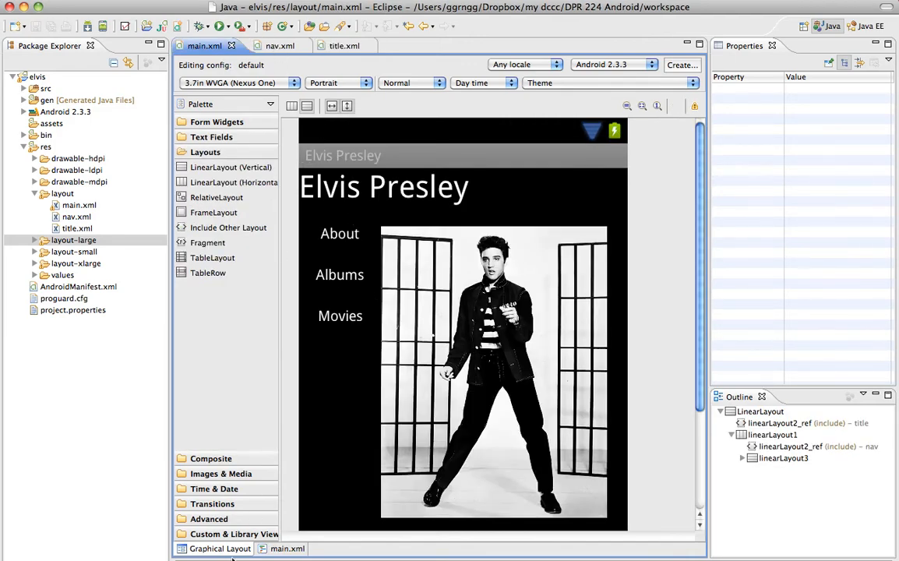
{"action": "left_click", "coordinate": [806, 422]}
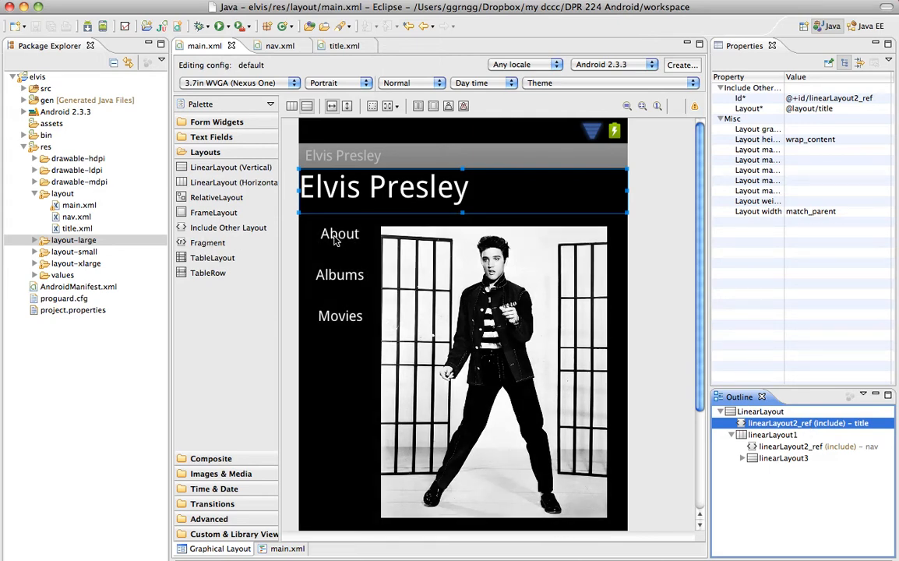
{"action": "mouse_move", "coordinate": [337, 243]}
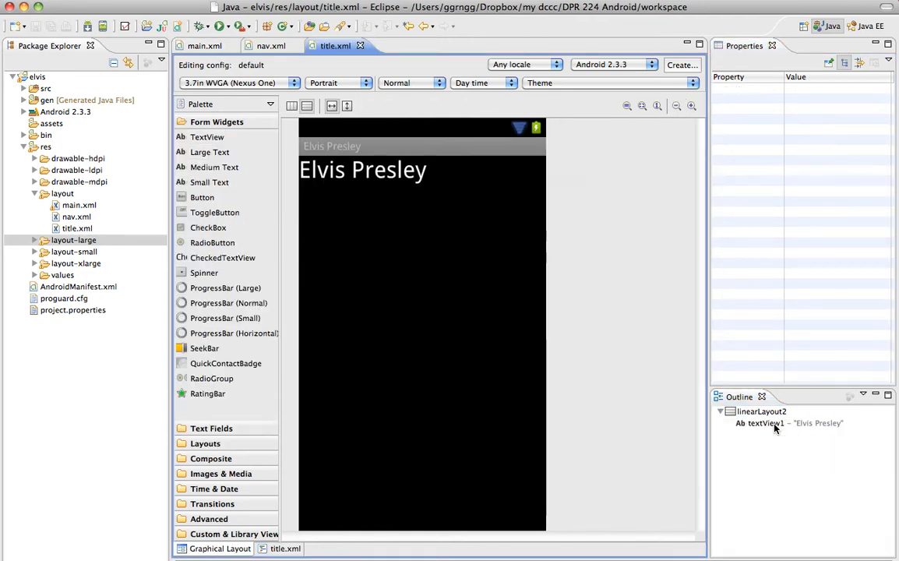
- Set textView1's gravity to Center Horizontal in title.xml, then return to main.xml
{"action": "left_click", "coordinate": [766, 422]}
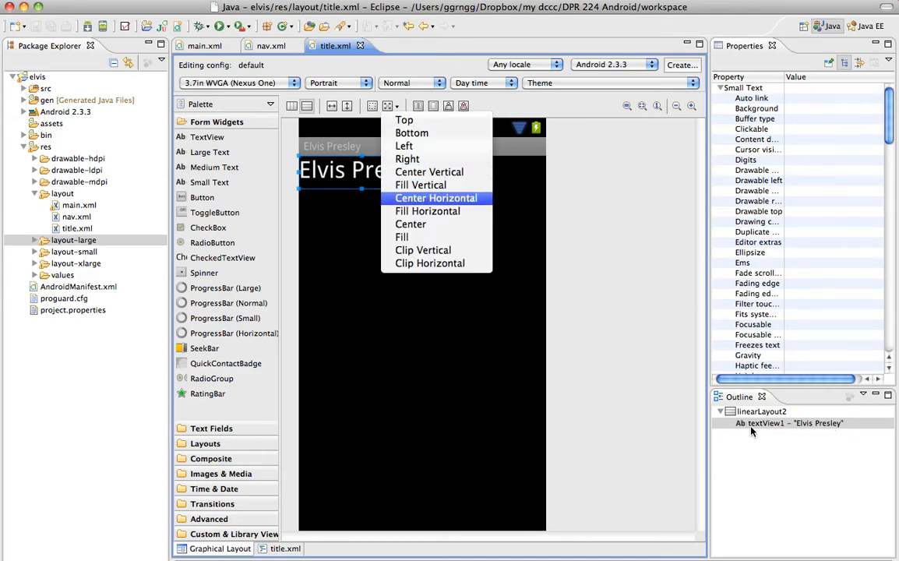
{"action": "left_click", "coordinate": [435, 197]}
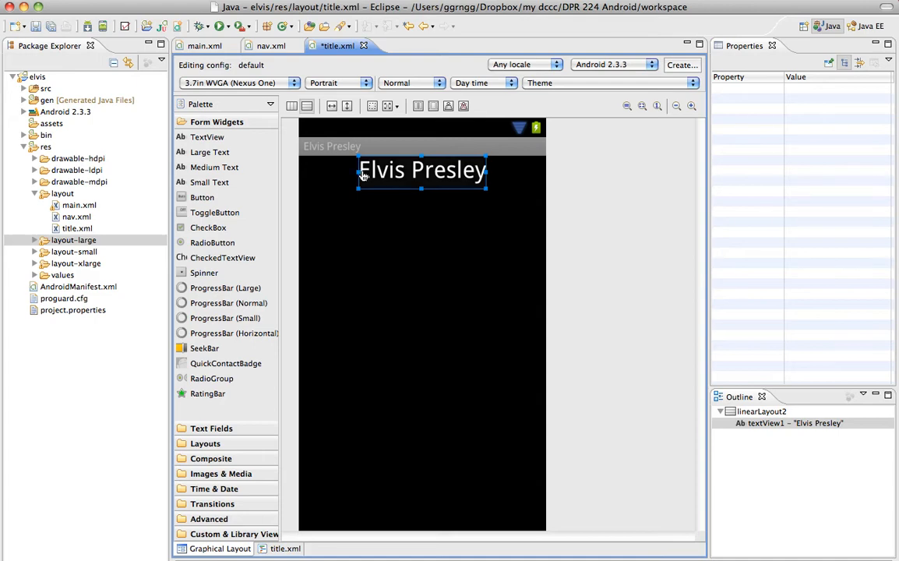
{"action": "left_click", "coordinate": [421, 170]}
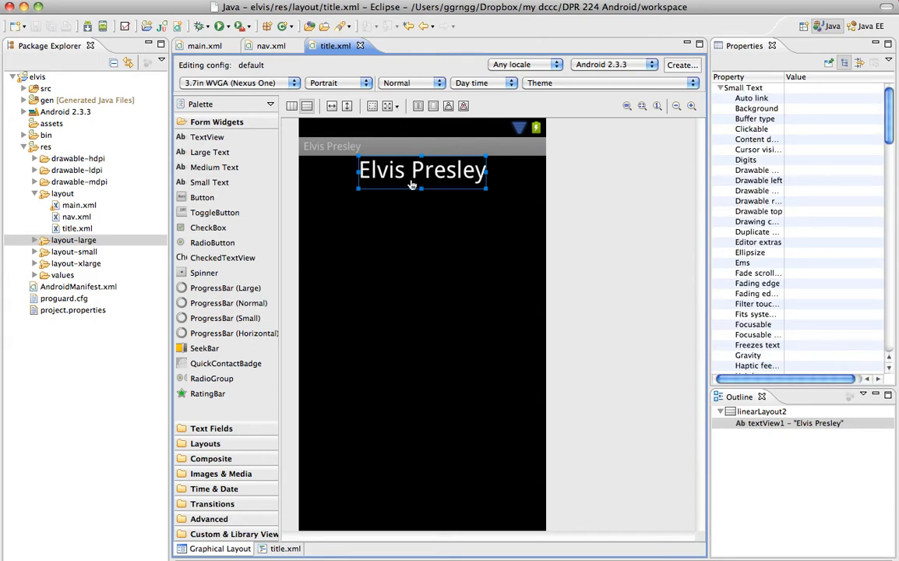
{"action": "mouse_move", "coordinate": [418, 231]}
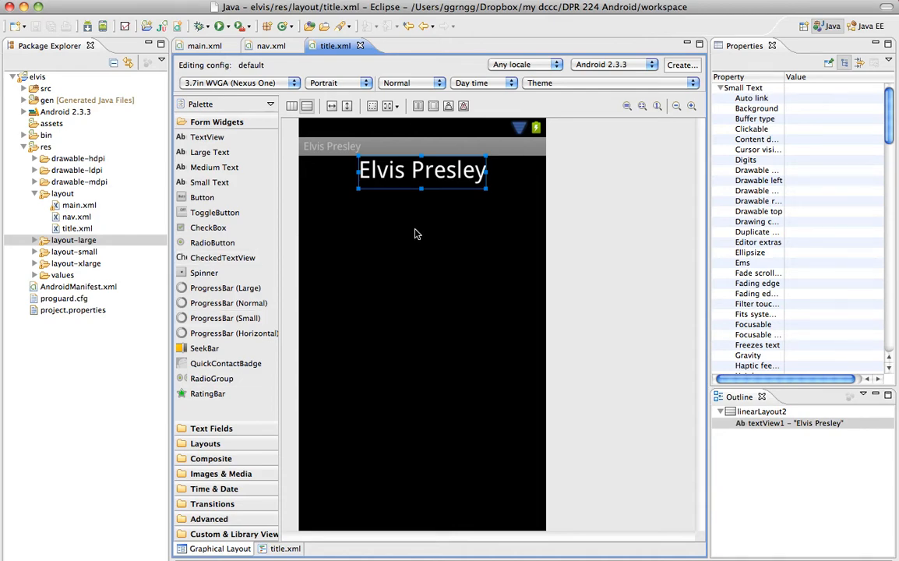
{"action": "mouse_move", "coordinate": [412, 211]}
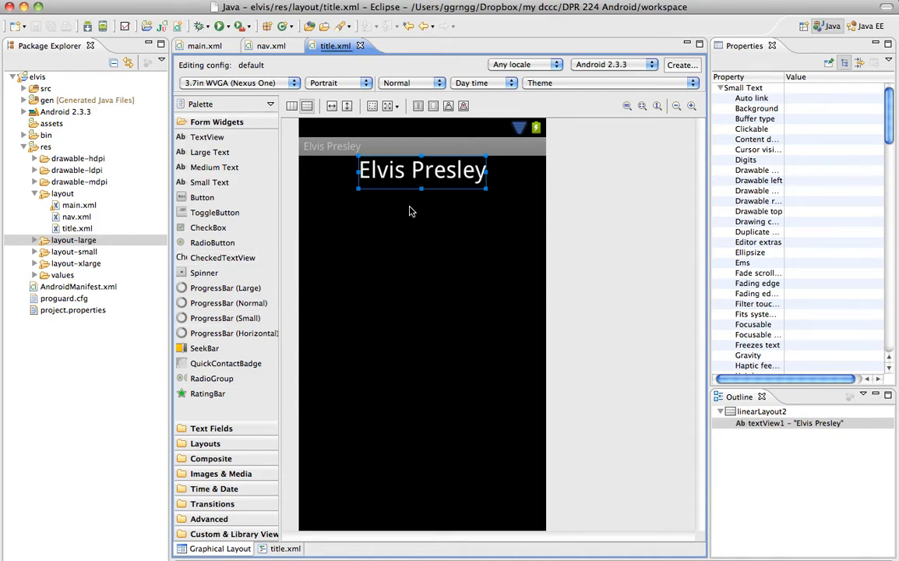
{"action": "left_click", "coordinate": [204, 46]}
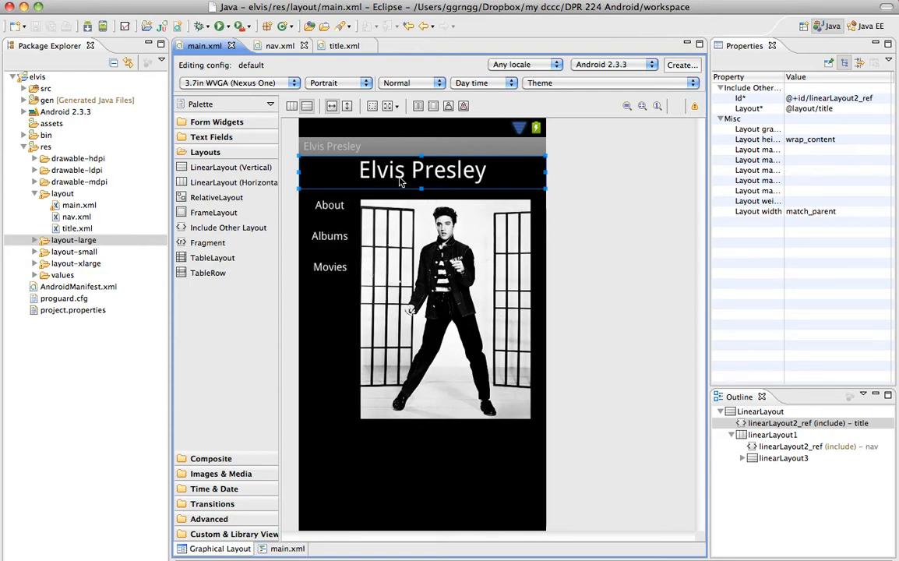
{"action": "mouse_move", "coordinate": [400, 176]}
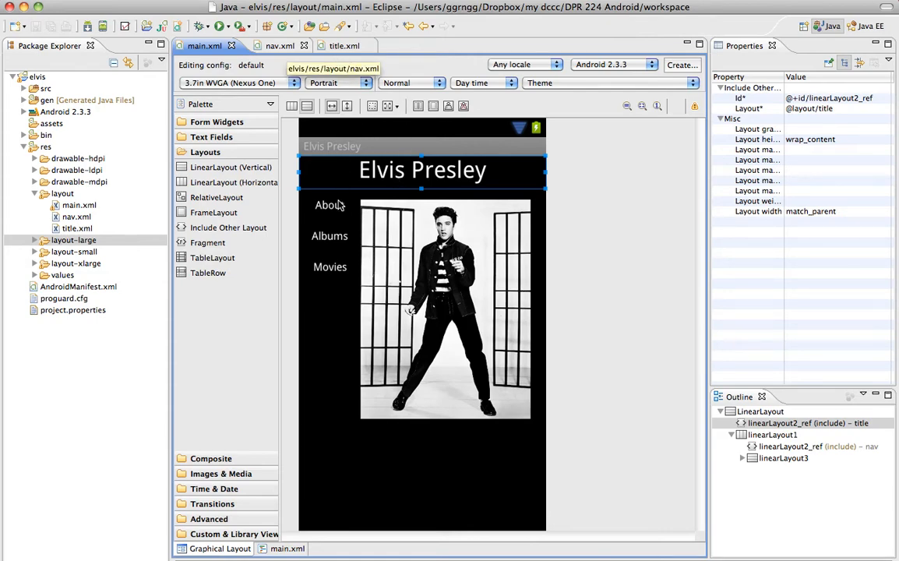
- Expand layout-large to reveal its main.xml copy, then select the layout folder
{"action": "left_click", "coordinate": [79, 205]}
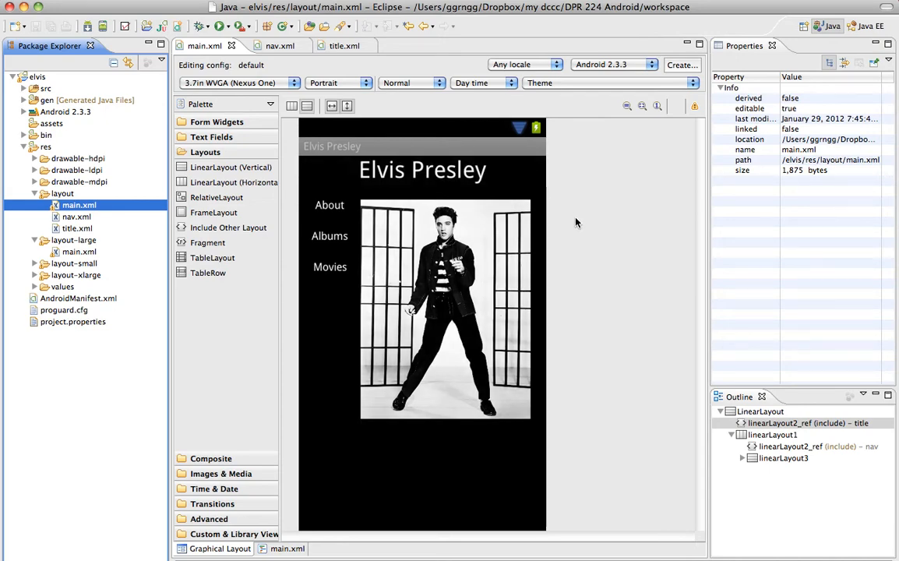
{"action": "left_click", "coordinate": [62, 193]}
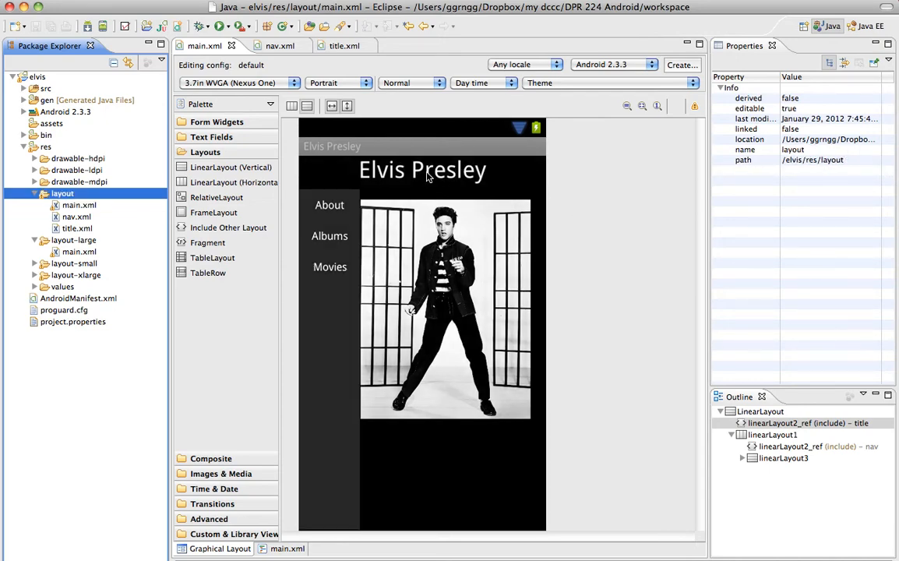
{"action": "mouse_move", "coordinate": [555, 233]}
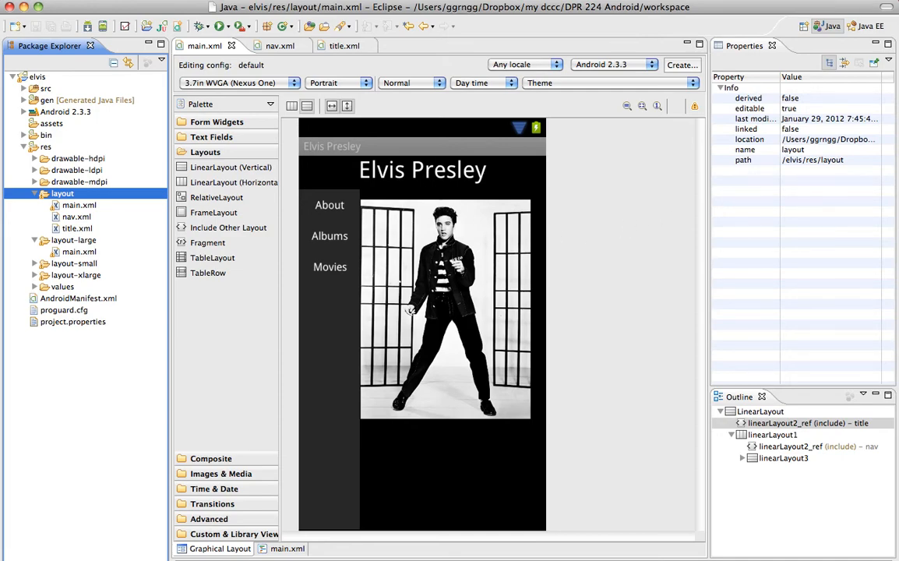
- Create albums.xml in the layout folder with a LinearLayout root element
{"action": "right_click", "coordinate": [62, 193]}
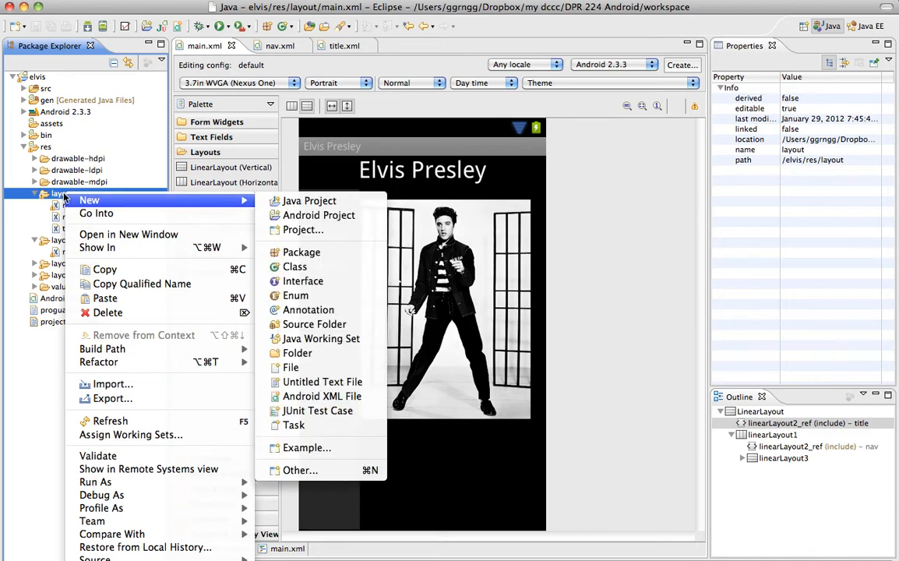
{"action": "left_click", "coordinate": [322, 396]}
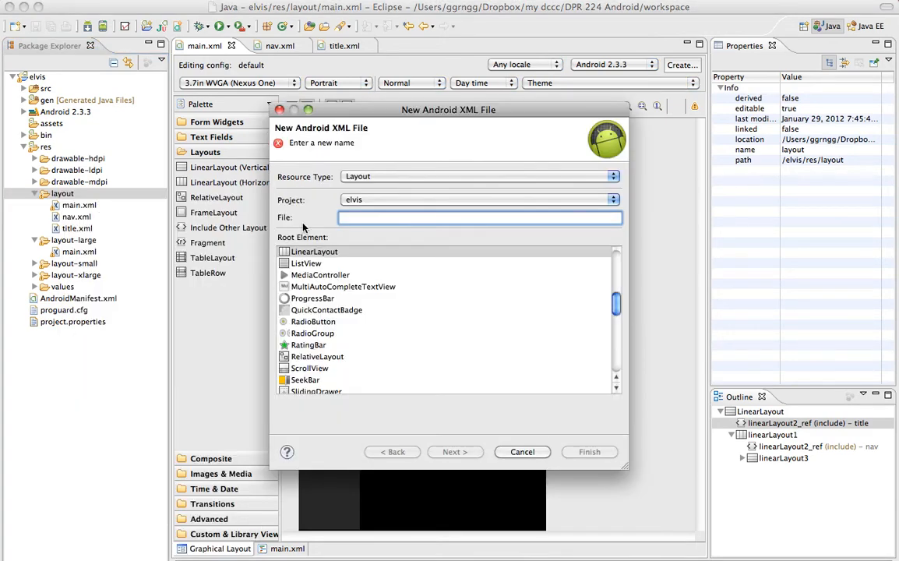
{"action": "mouse_move", "coordinate": [311, 352]}
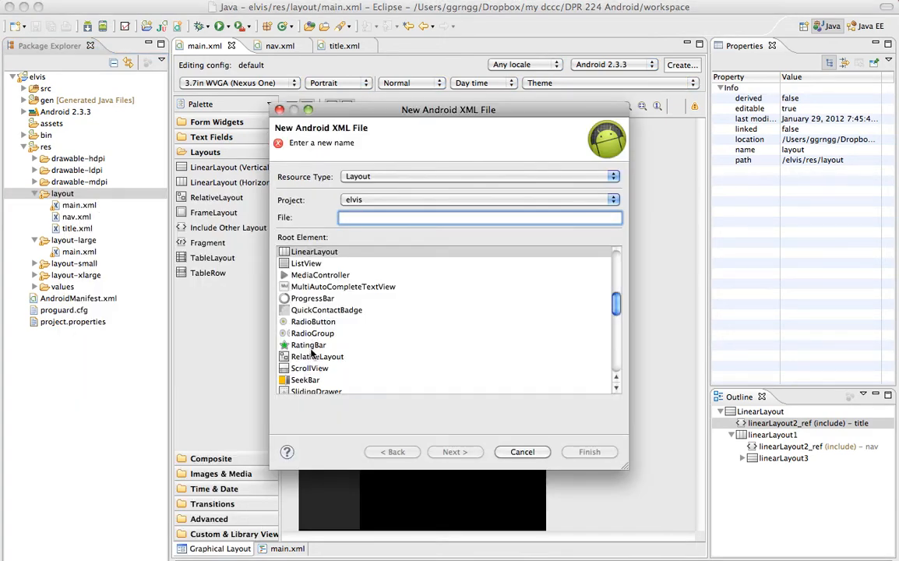
{"action": "type", "text": "a"}
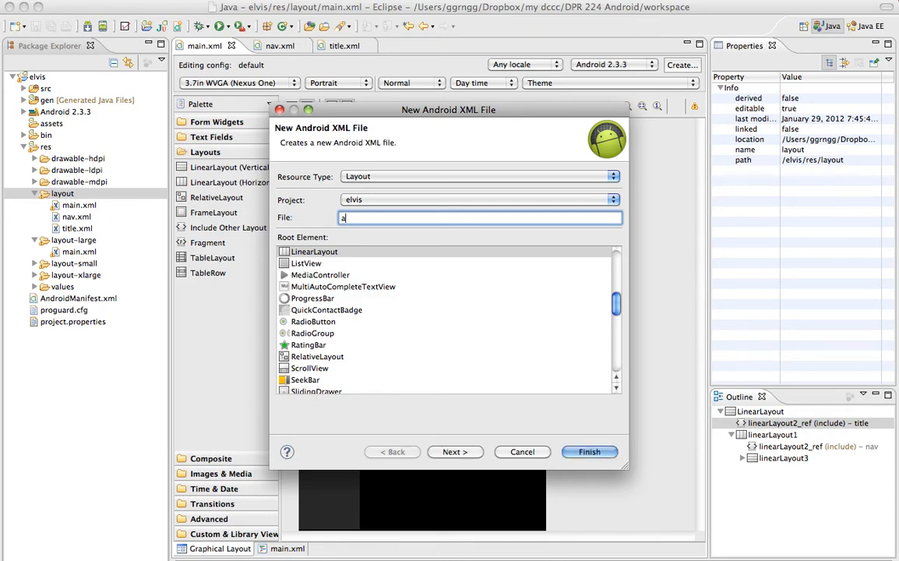
{"action": "type", "text": "lbums."}
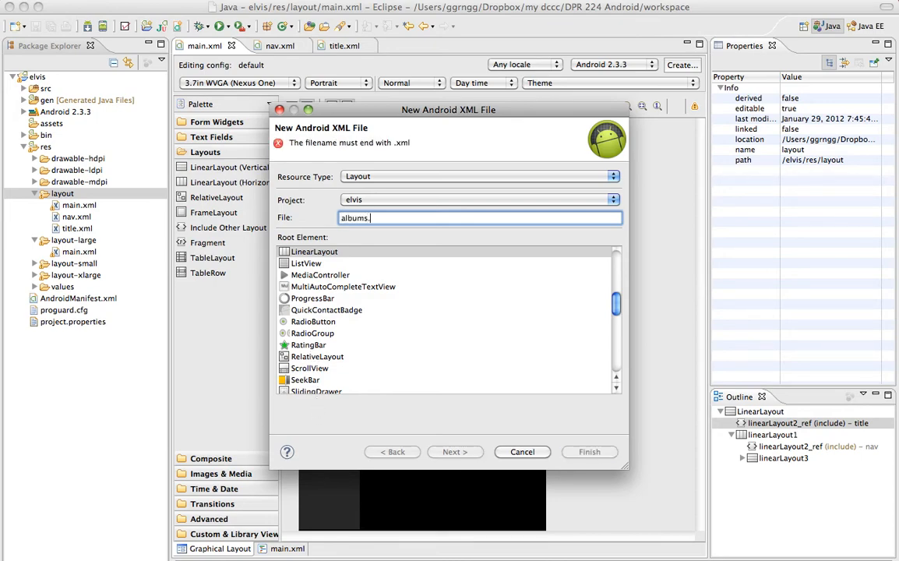
{"action": "type", "text": "xml"}
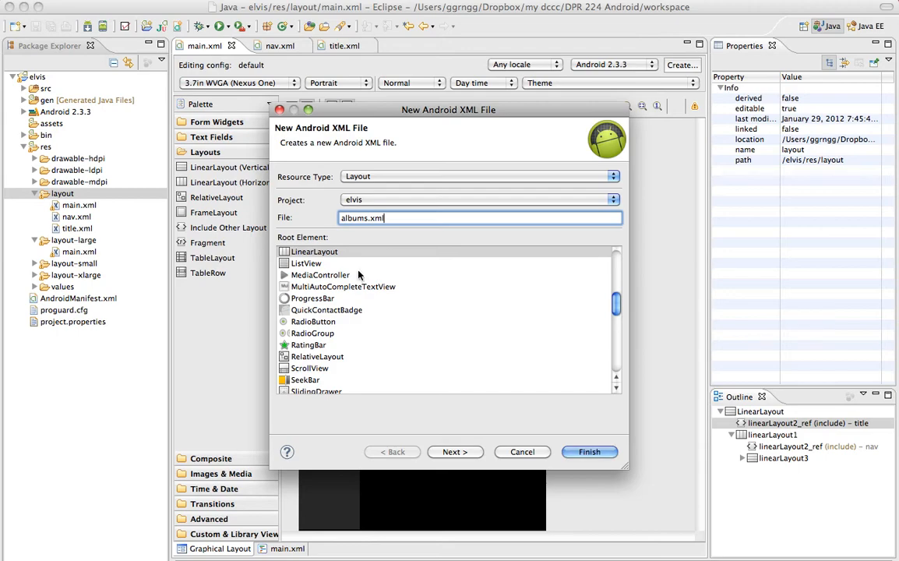
{"action": "left_click", "coordinate": [314, 250]}
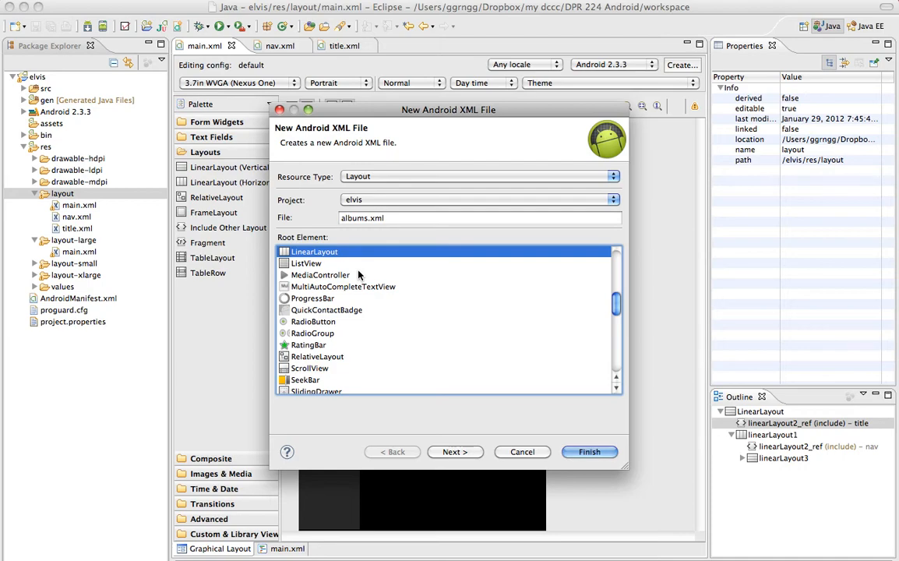
{"action": "mouse_move", "coordinate": [319, 251]}
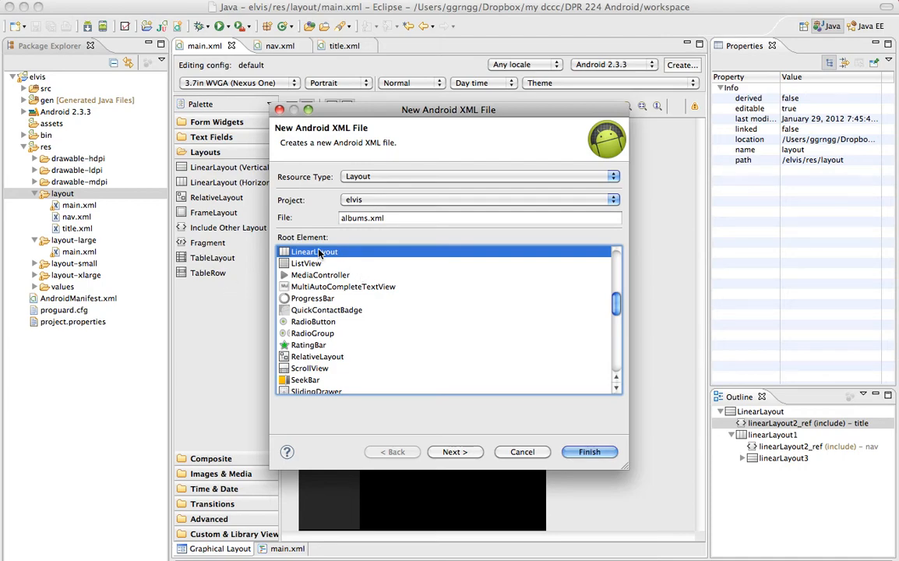
{"action": "left_click", "coordinate": [589, 452]}
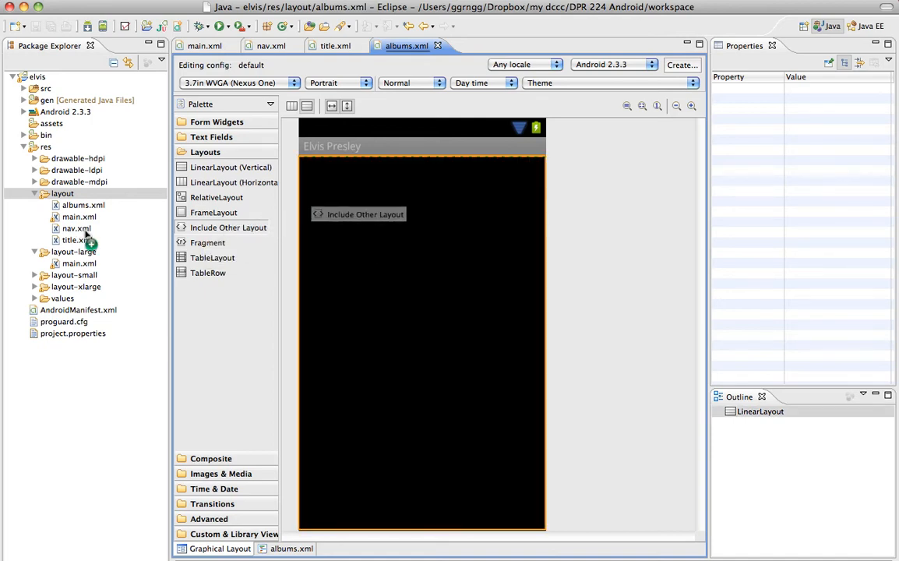
- Include the title layout in albums.xml, then select the albums root layout
{"action": "left_click", "coordinate": [358, 214]}
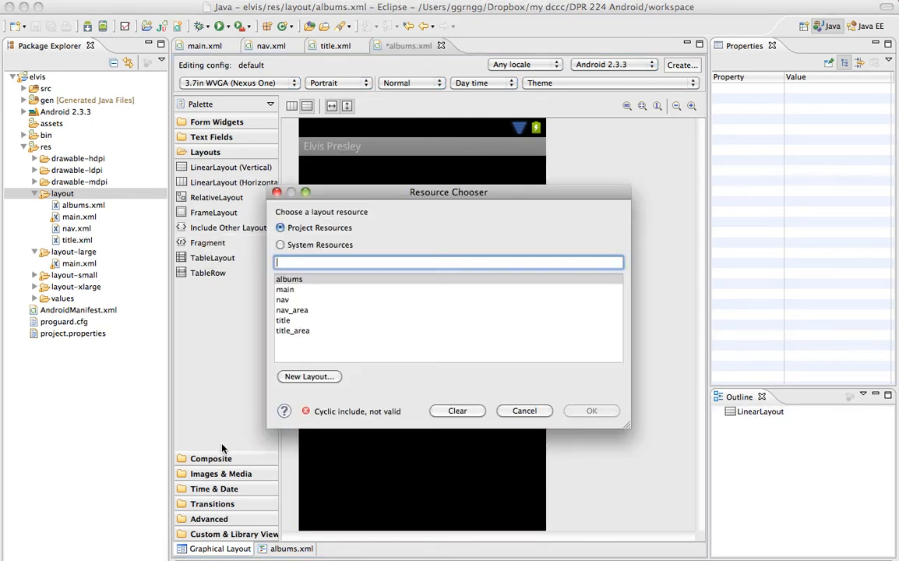
{"action": "left_click", "coordinate": [283, 320]}
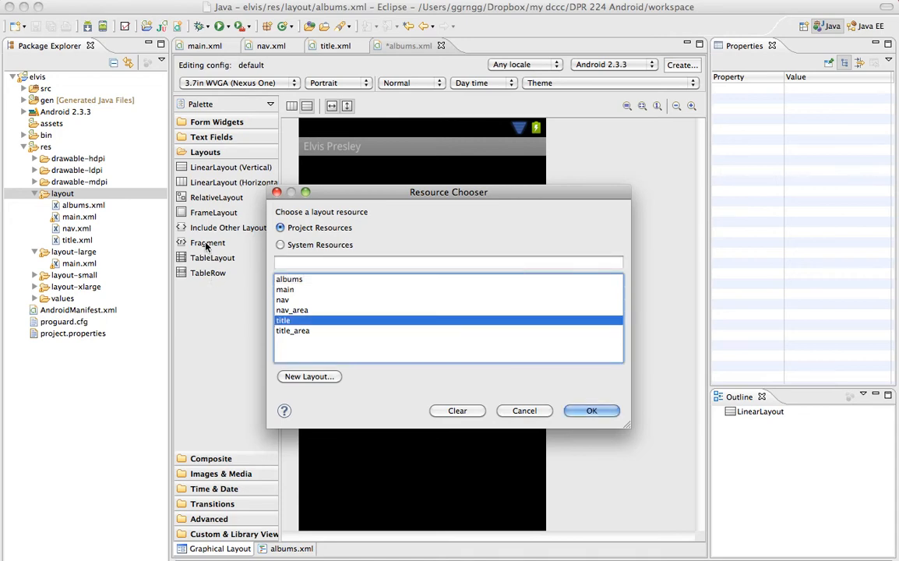
{"action": "left_click", "coordinate": [591, 410]}
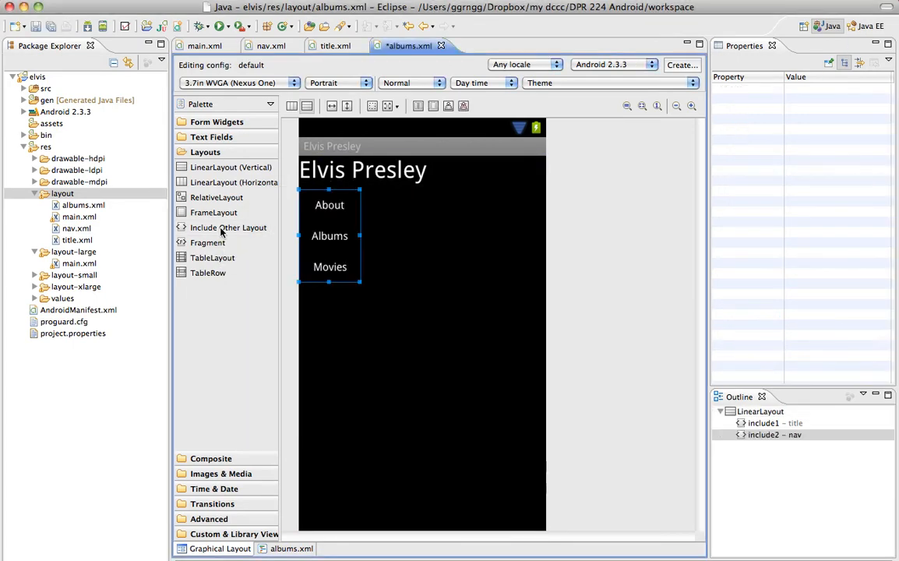
{"action": "left_click", "coordinate": [329, 235]}
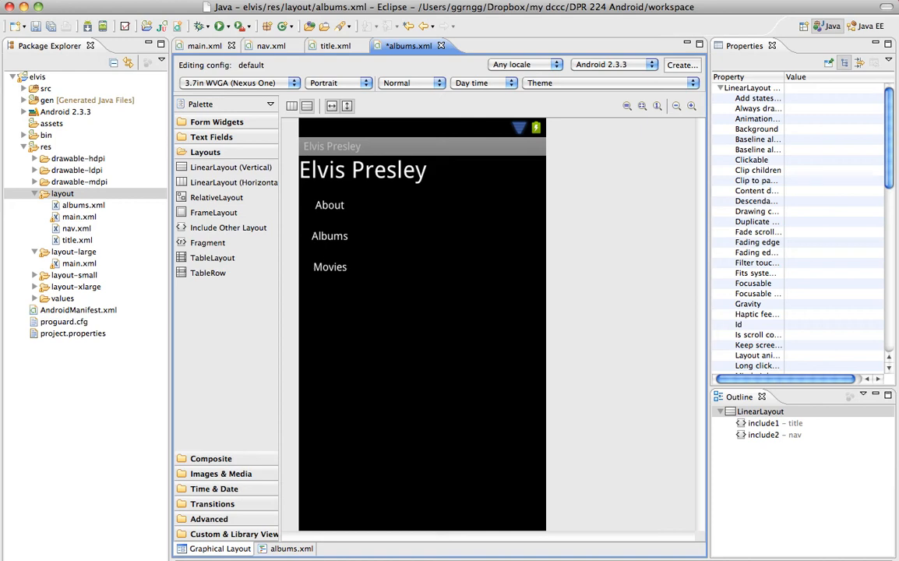
- Bring main.xml to the front to compare its nav include setup
{"action": "left_click", "coordinate": [204, 45]}
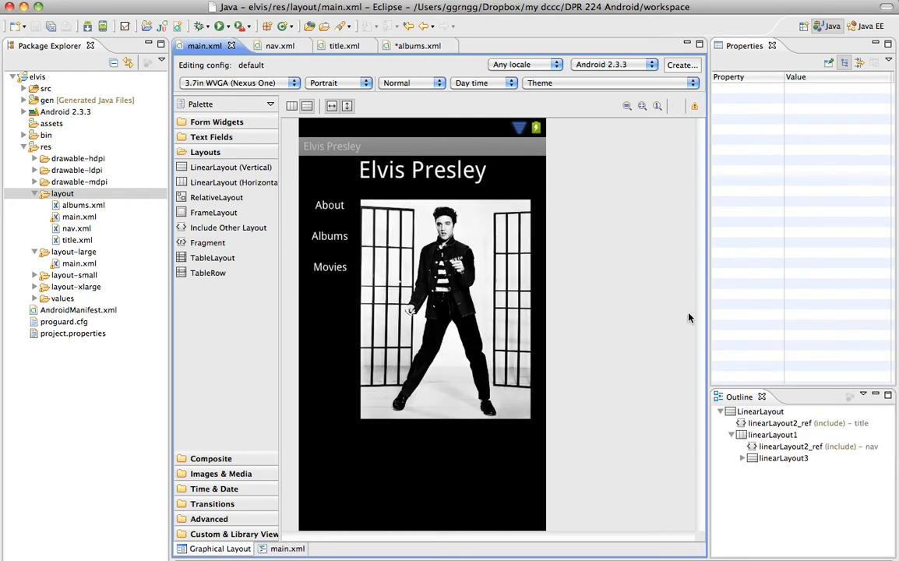
{"action": "mouse_move", "coordinate": [355, 213]}
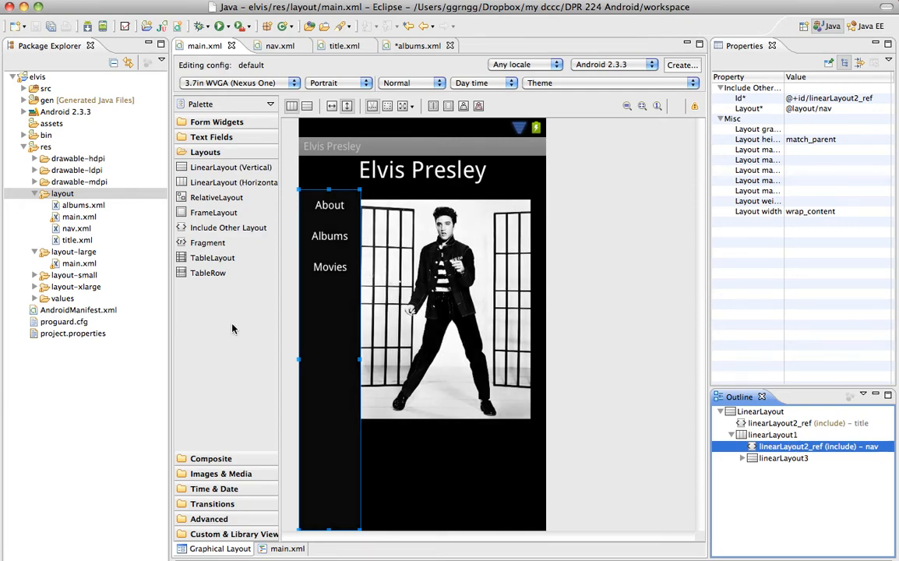
- In albums.xml, place the nav include in a full-height horizontal row beside a yellow content area
{"action": "left_click", "coordinate": [408, 46]}
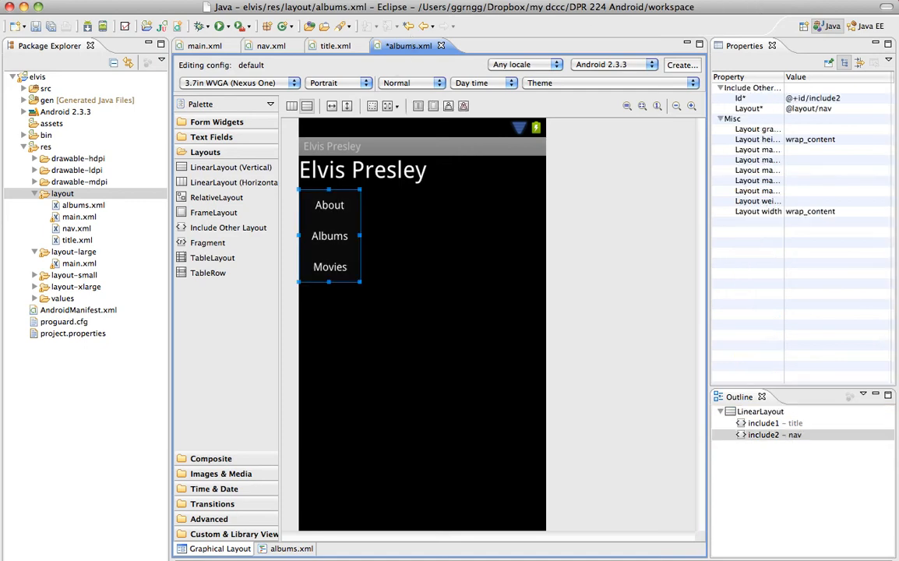
{"action": "left_click", "coordinate": [763, 434]}
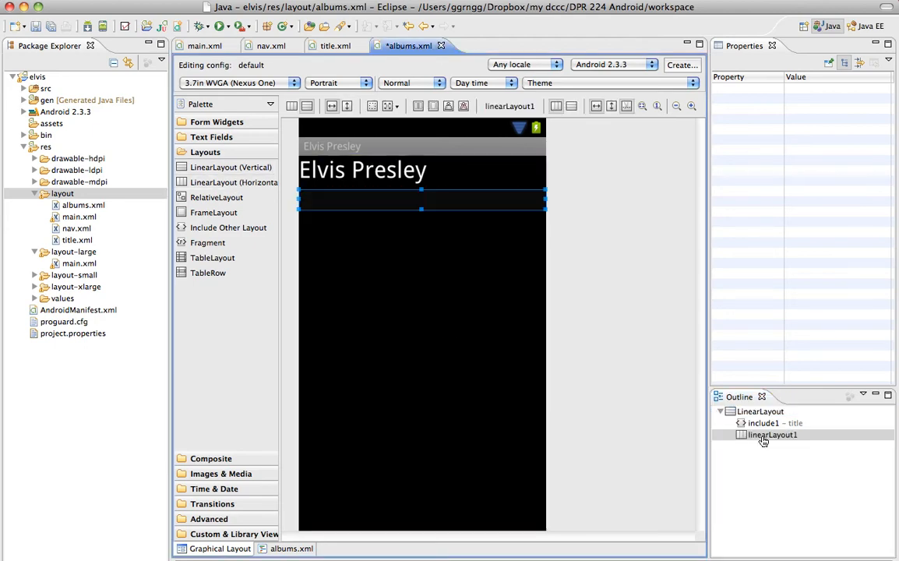
{"action": "left_click", "coordinate": [770, 435]}
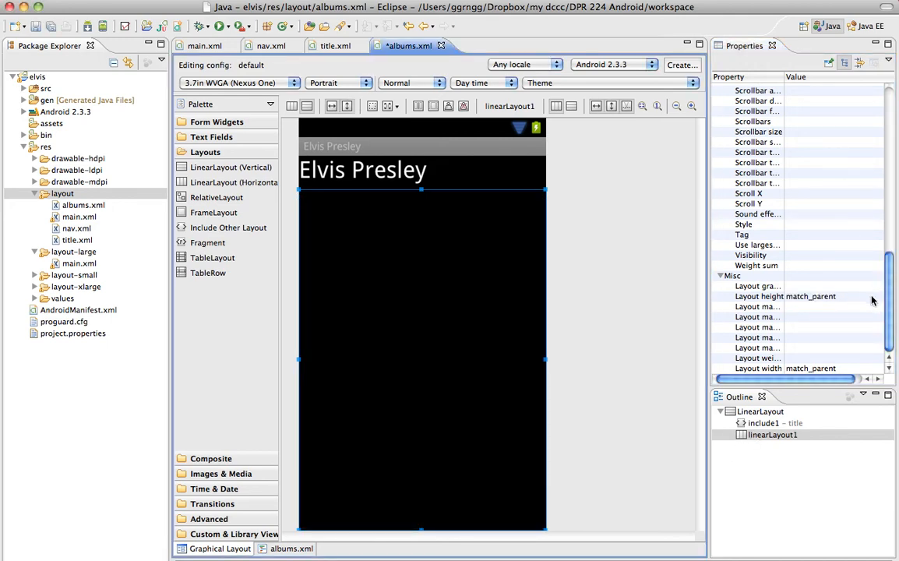
{"action": "mouse_move", "coordinate": [656, 291]}
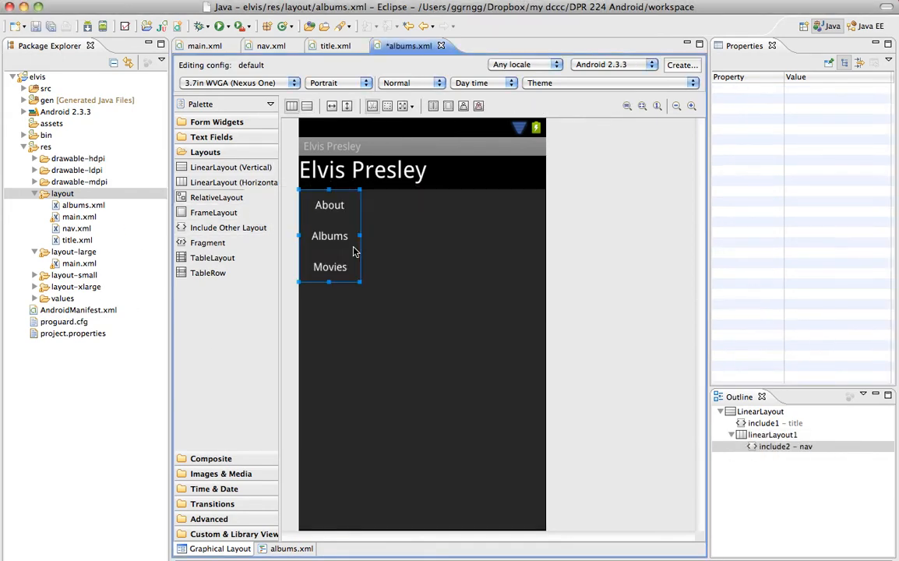
{"action": "mouse_move", "coordinate": [559, 403]}
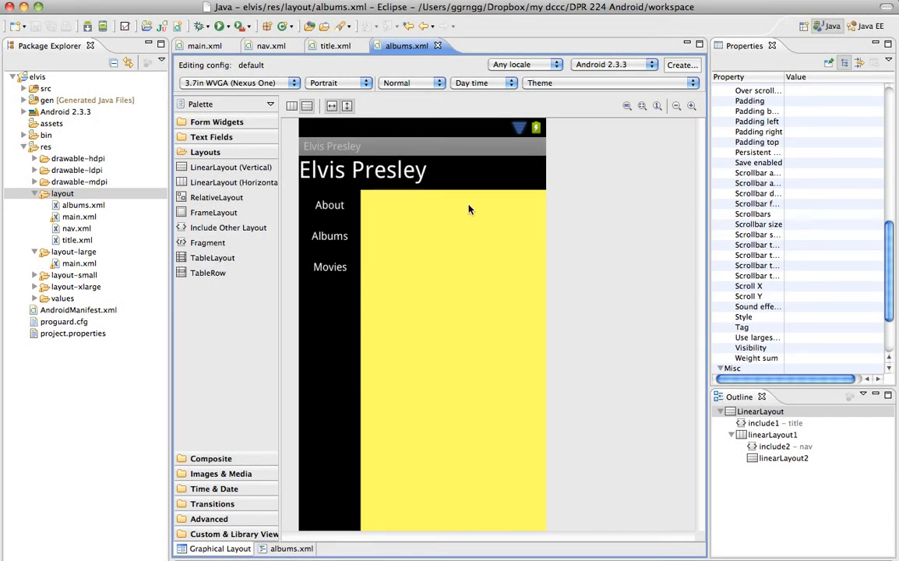
{"action": "left_click", "coordinate": [362, 169]}
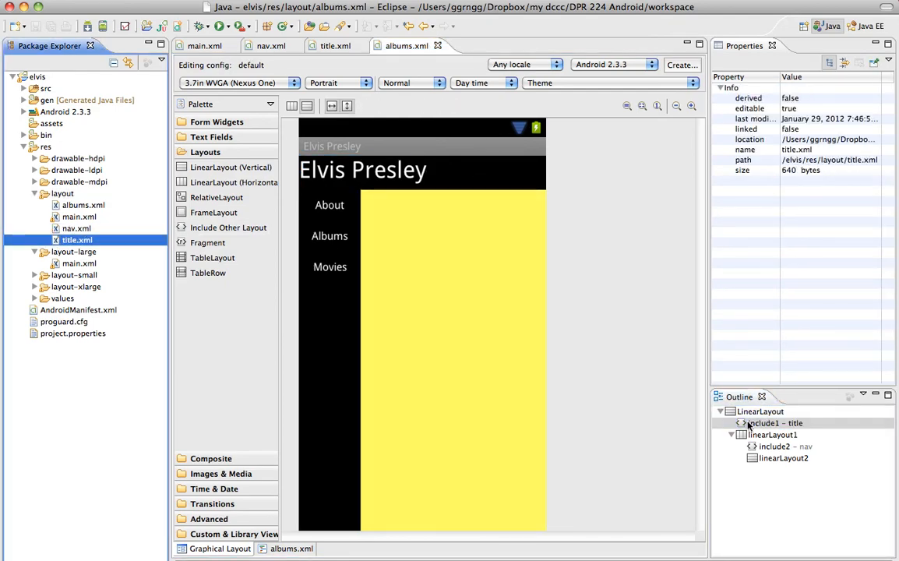
- Browse the layout files in Package Explorer and open nav.xml
{"action": "left_click", "coordinate": [77, 240]}
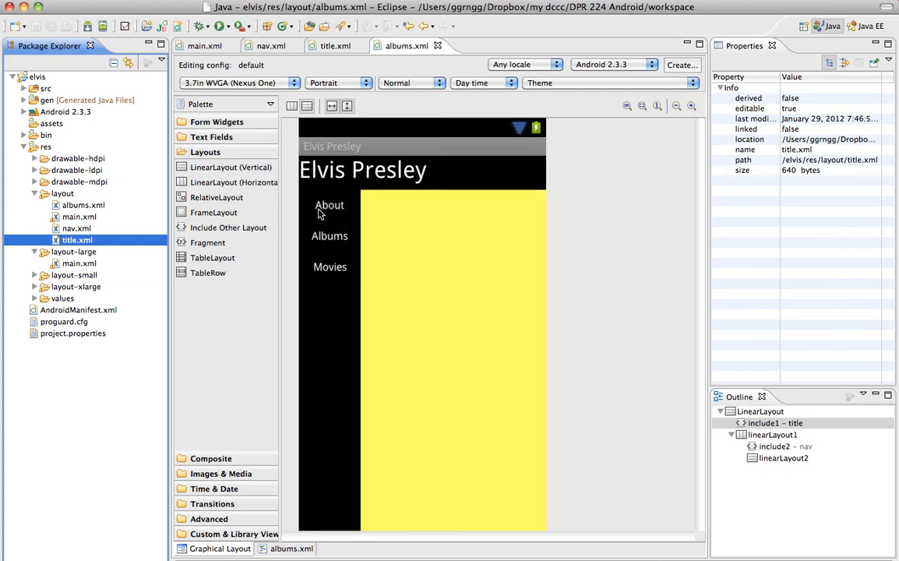
{"action": "mouse_move", "coordinate": [341, 287]}
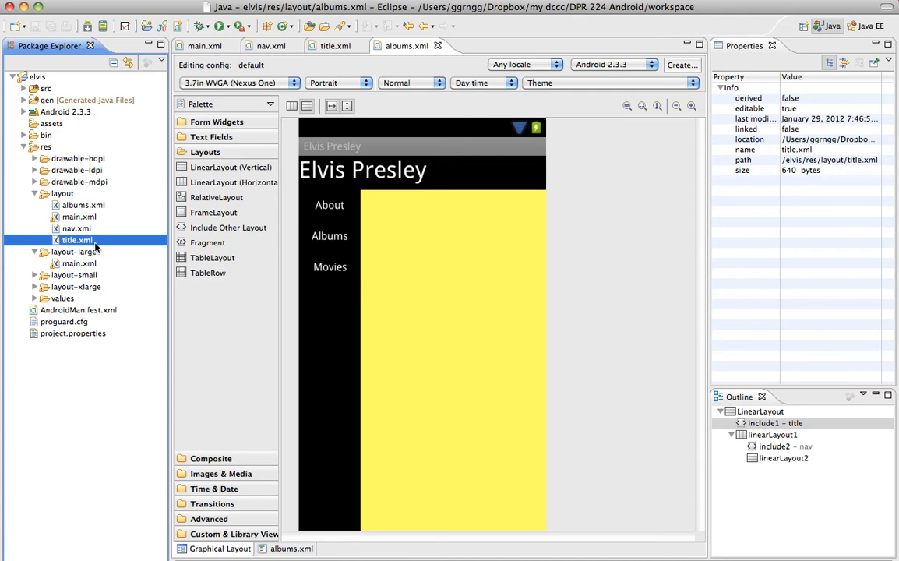
{"action": "left_click", "coordinate": [82, 205]}
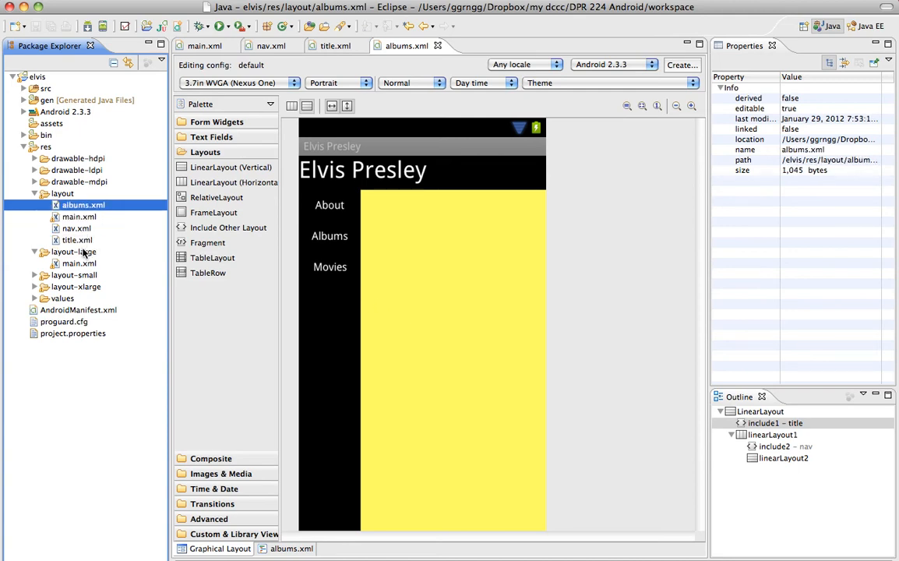
{"action": "mouse_move", "coordinate": [78, 214]}
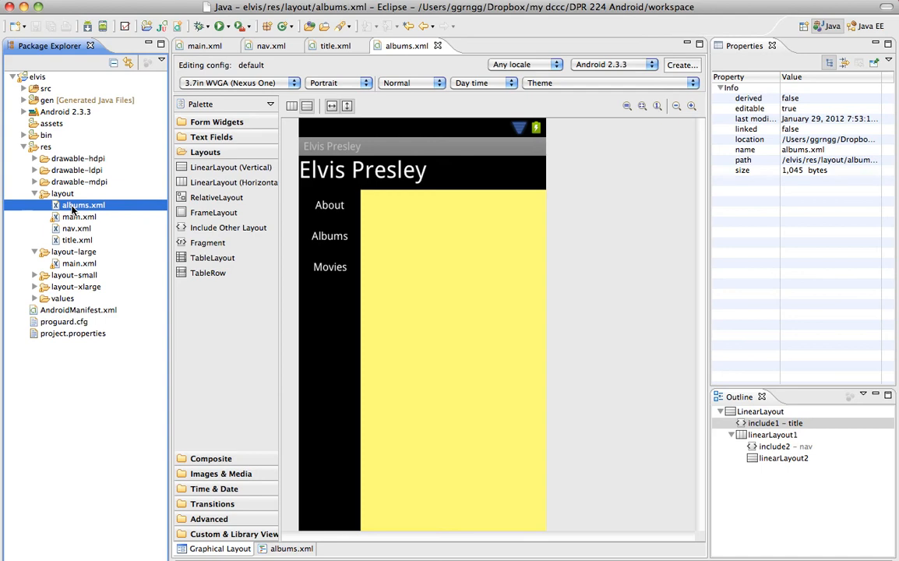
{"action": "mouse_move", "coordinate": [255, 325]}
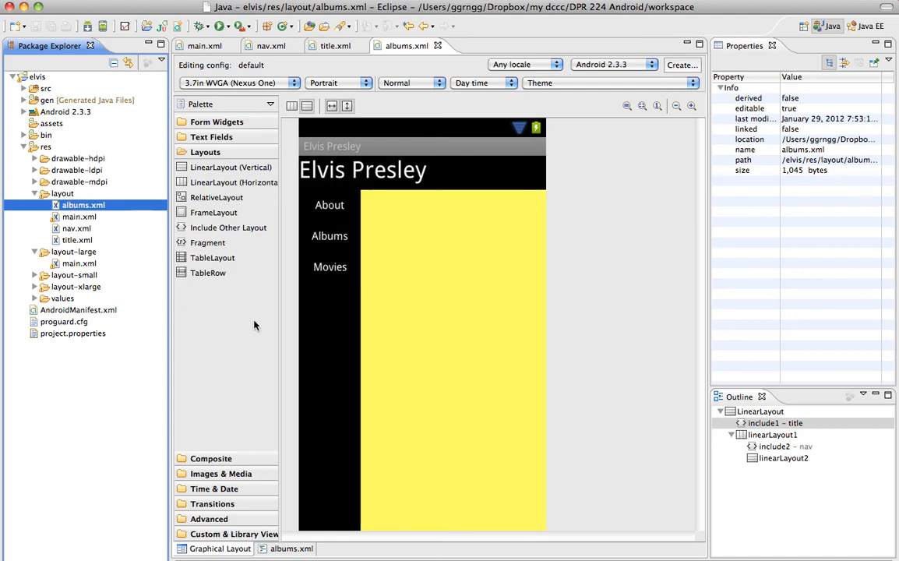
{"action": "left_click", "coordinate": [76, 228]}
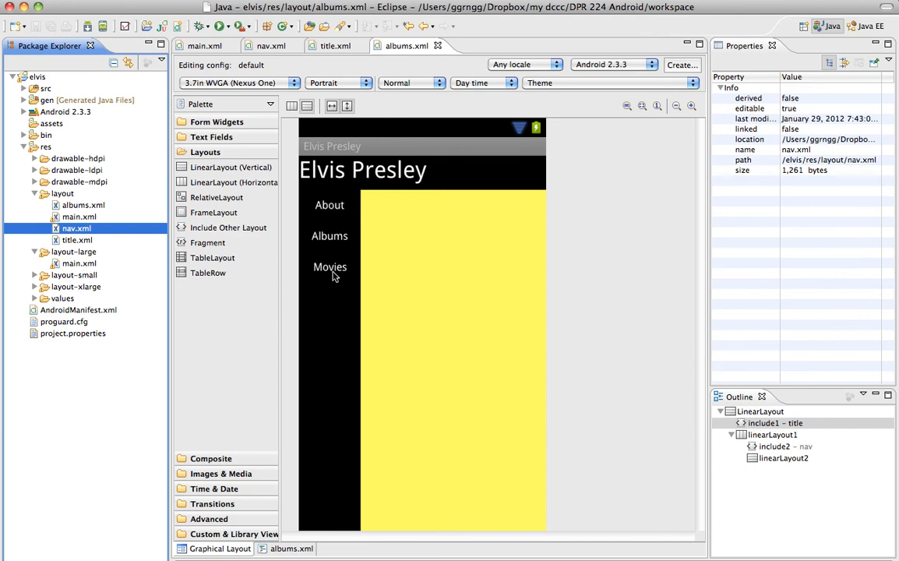
{"action": "left_click", "coordinate": [76, 229]}
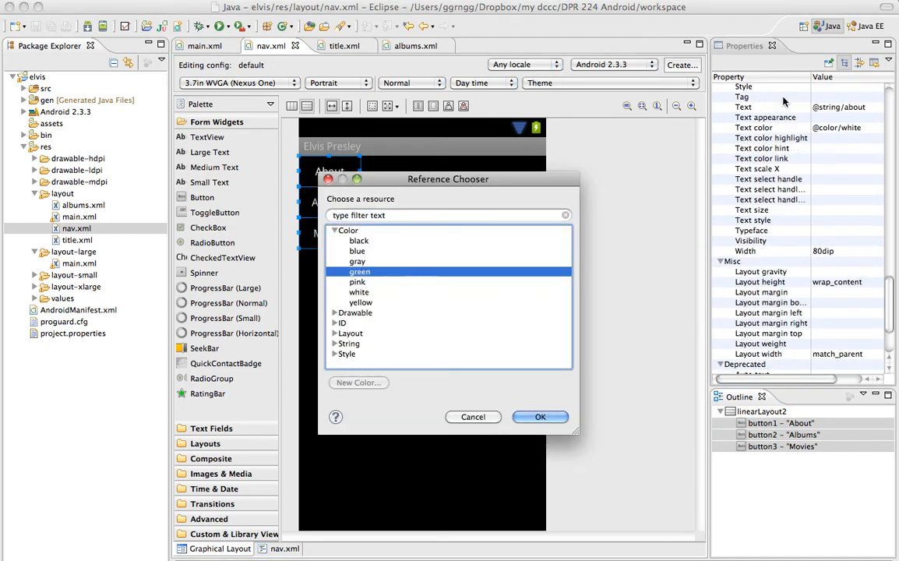
{"action": "left_click", "coordinate": [539, 416]}
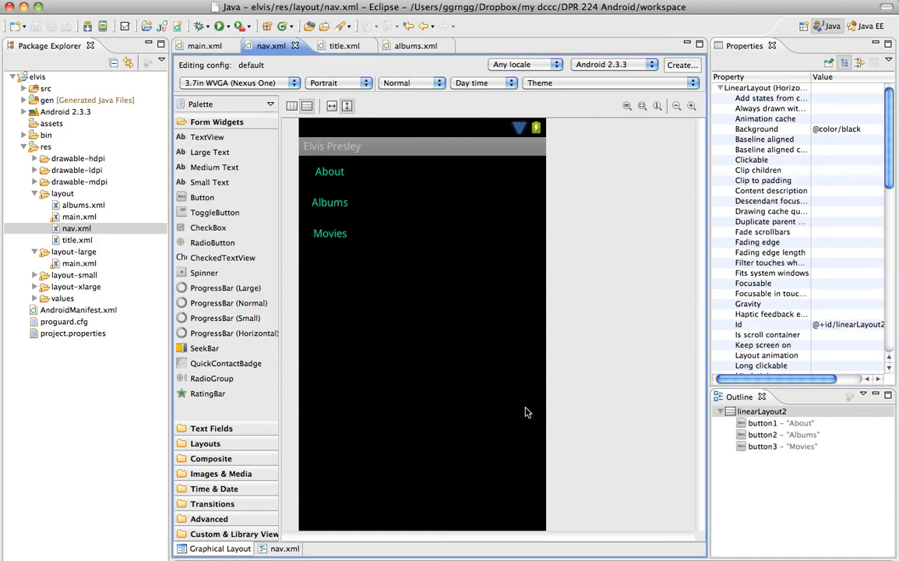
{"action": "left_click", "coordinate": [204, 46]}
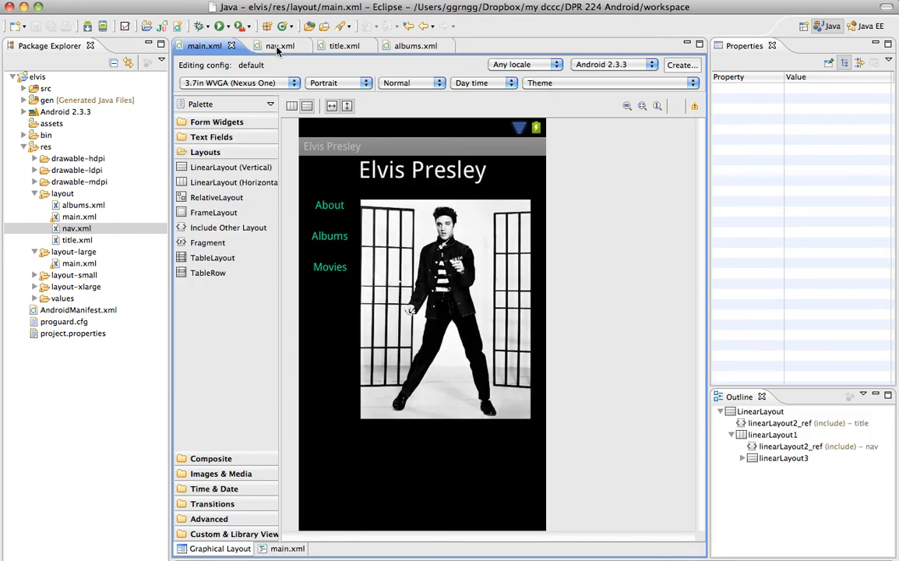
- Check the green nav links in main.xml and albums.xml, then select nav.xml
{"action": "left_click", "coordinate": [406, 45]}
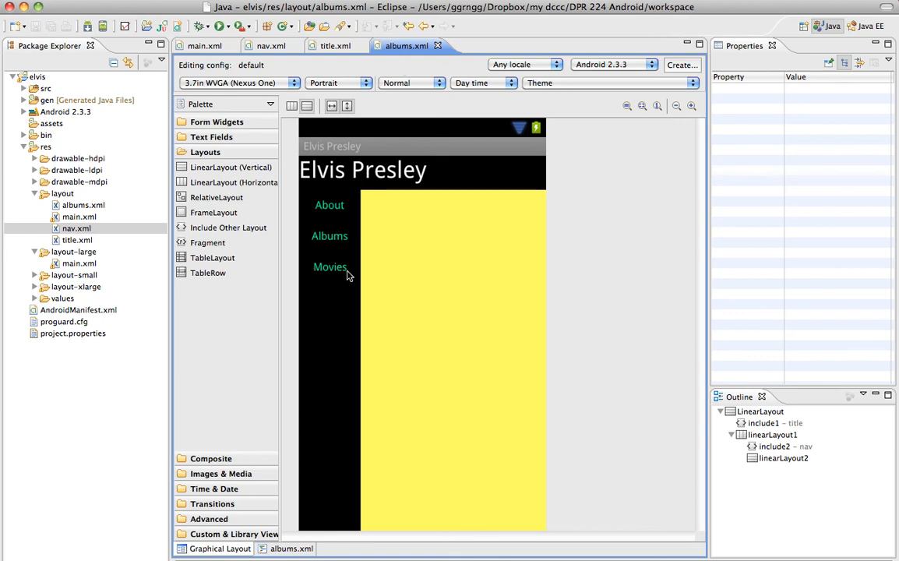
{"action": "mouse_move", "coordinate": [347, 327]}
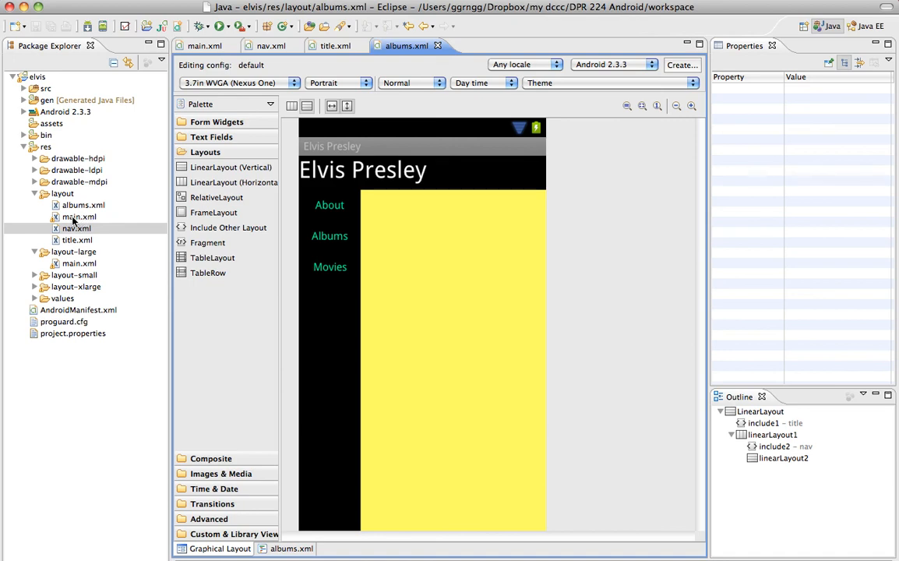
{"action": "mouse_move", "coordinate": [74, 220]}
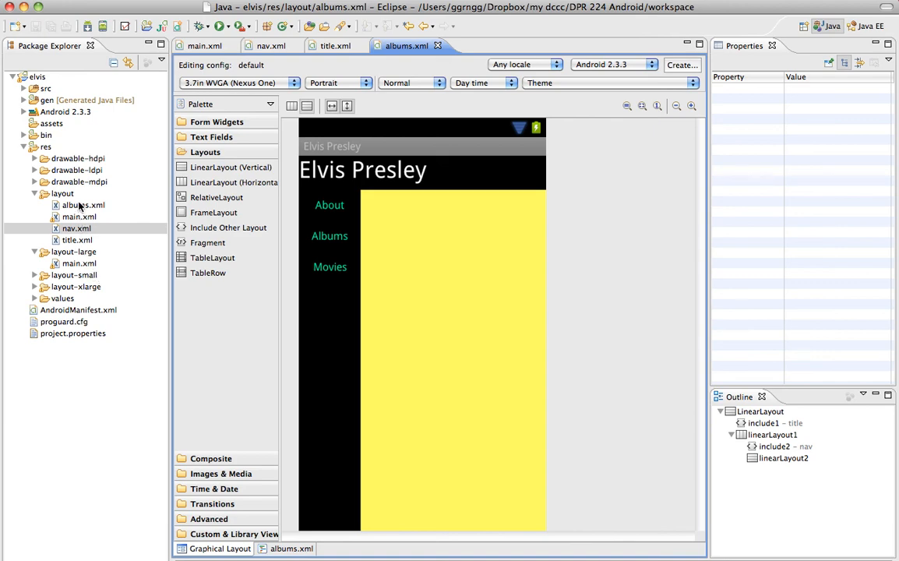
{"action": "left_click", "coordinate": [76, 227]}
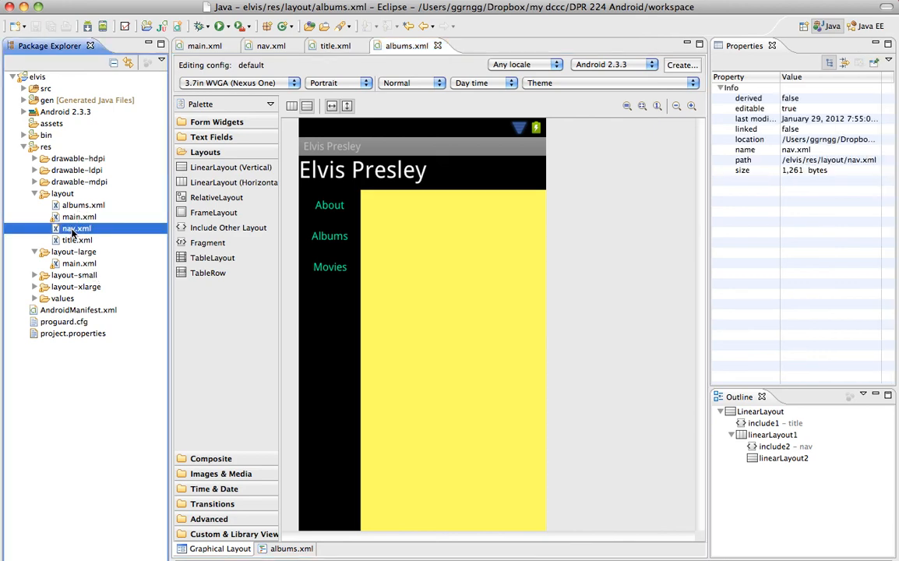